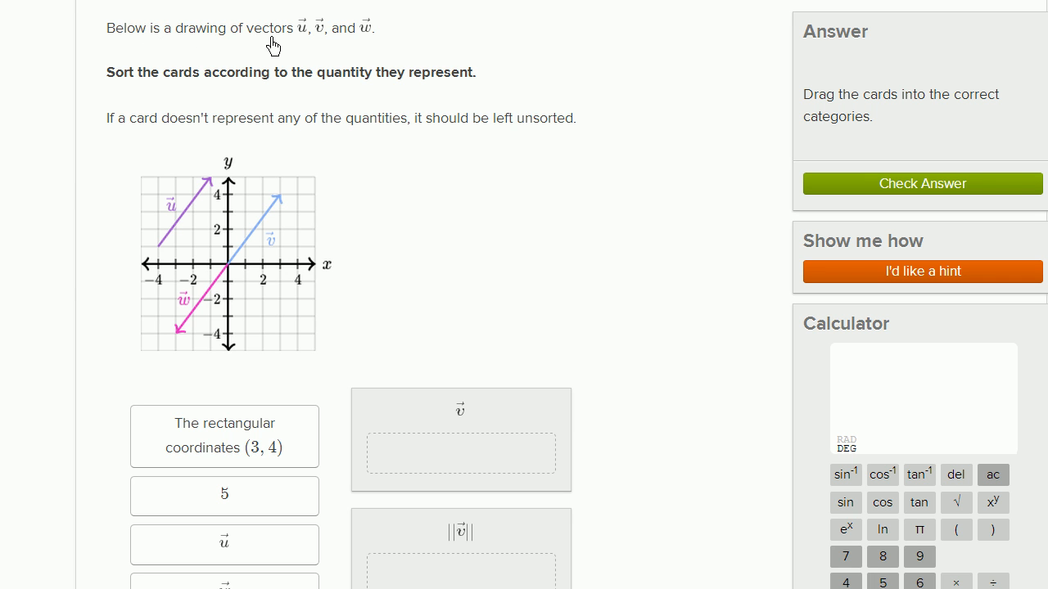
{"action": "mouse_move", "coordinate": [358, 51]}
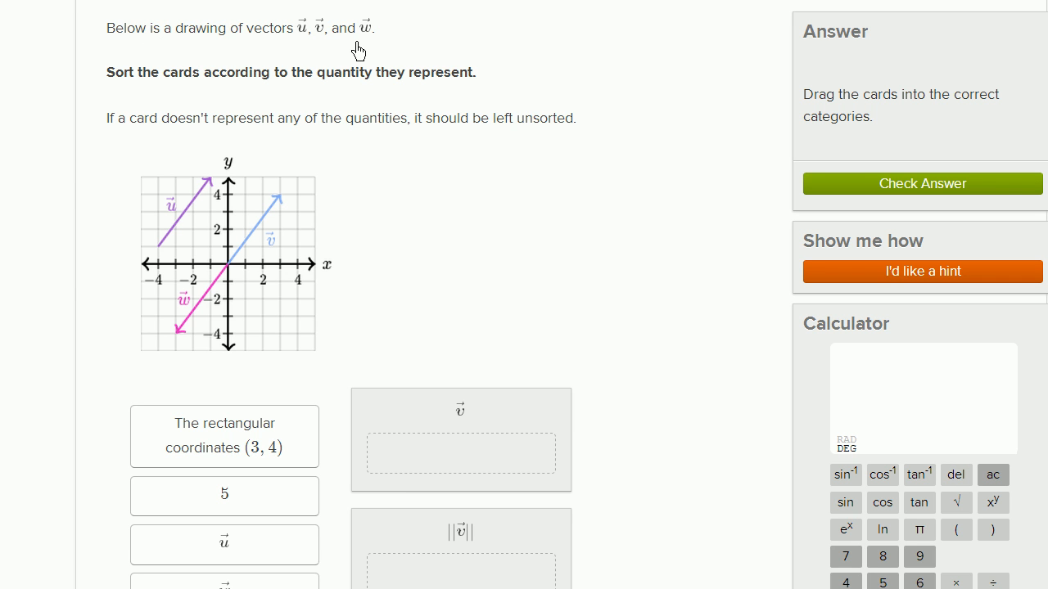
{"action": "mouse_move", "coordinate": [200, 98]}
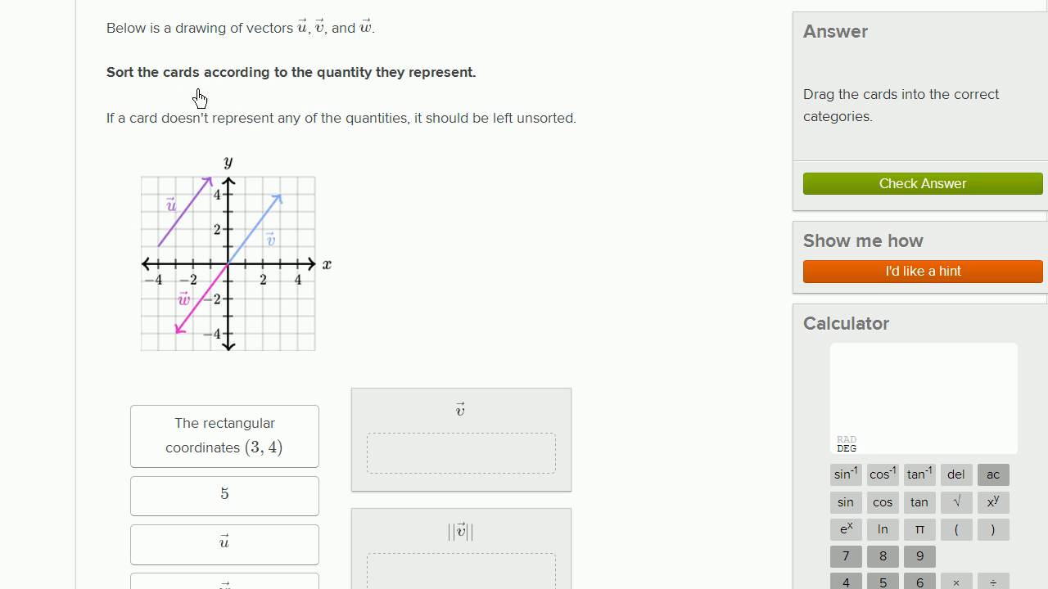
{"action": "mouse_move", "coordinate": [413, 92]}
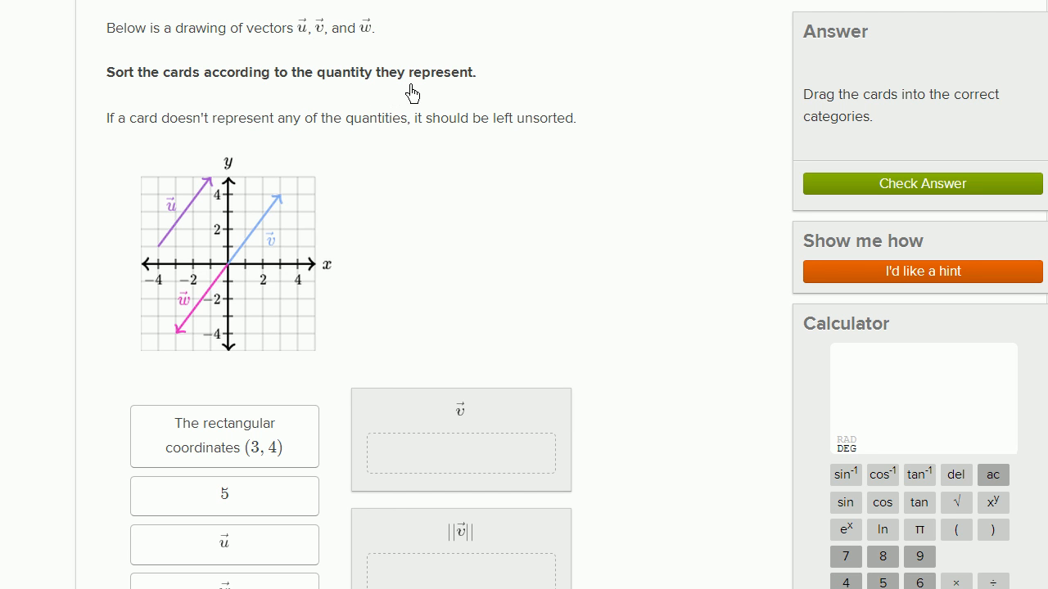
{"action": "mouse_move", "coordinate": [280, 144]}
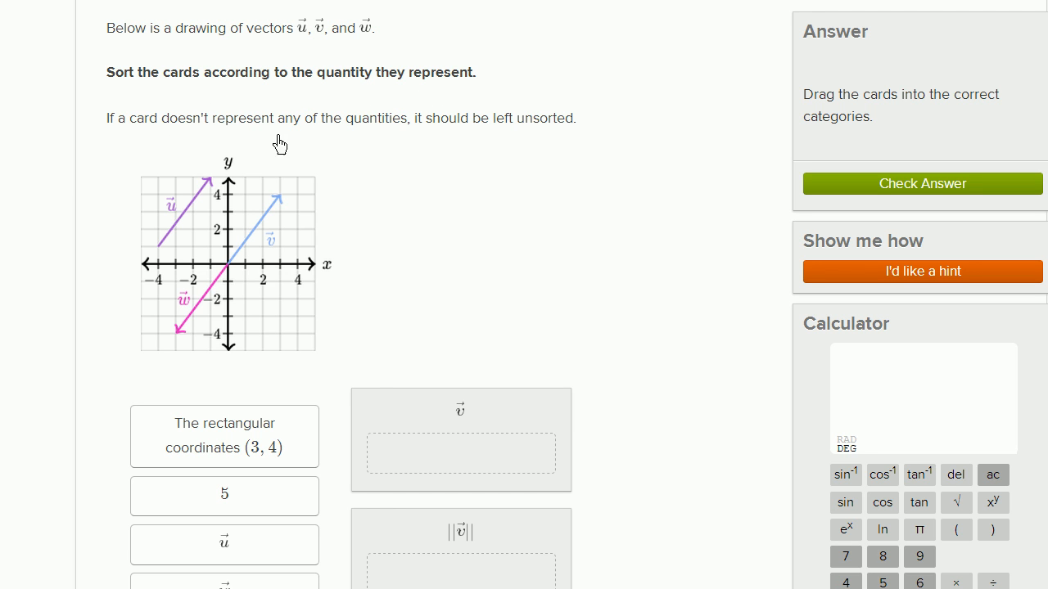
{"action": "mouse_move", "coordinate": [468, 138]}
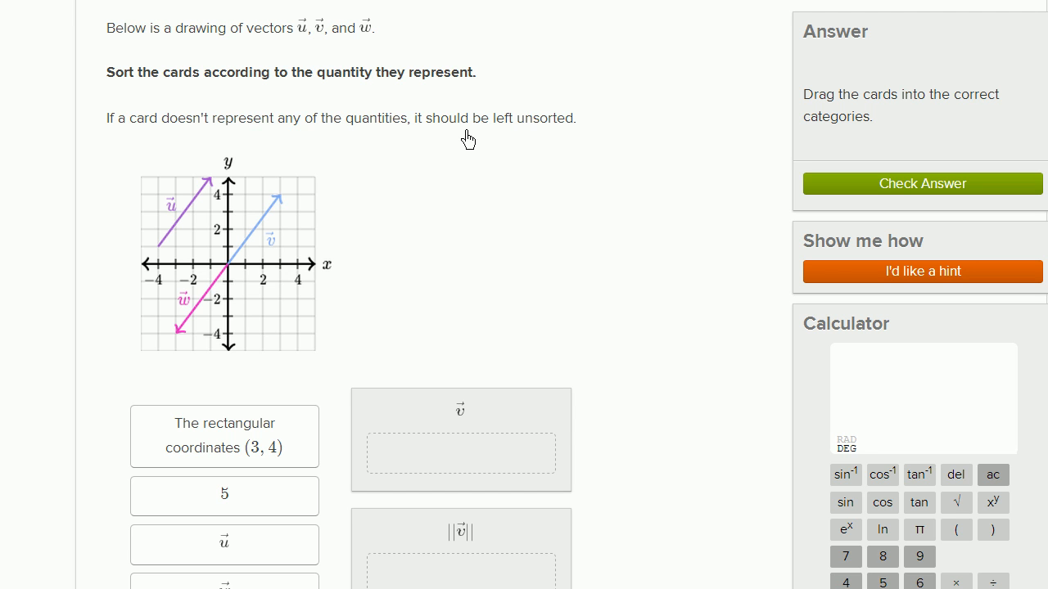
{"action": "mouse_move", "coordinate": [266, 265]}
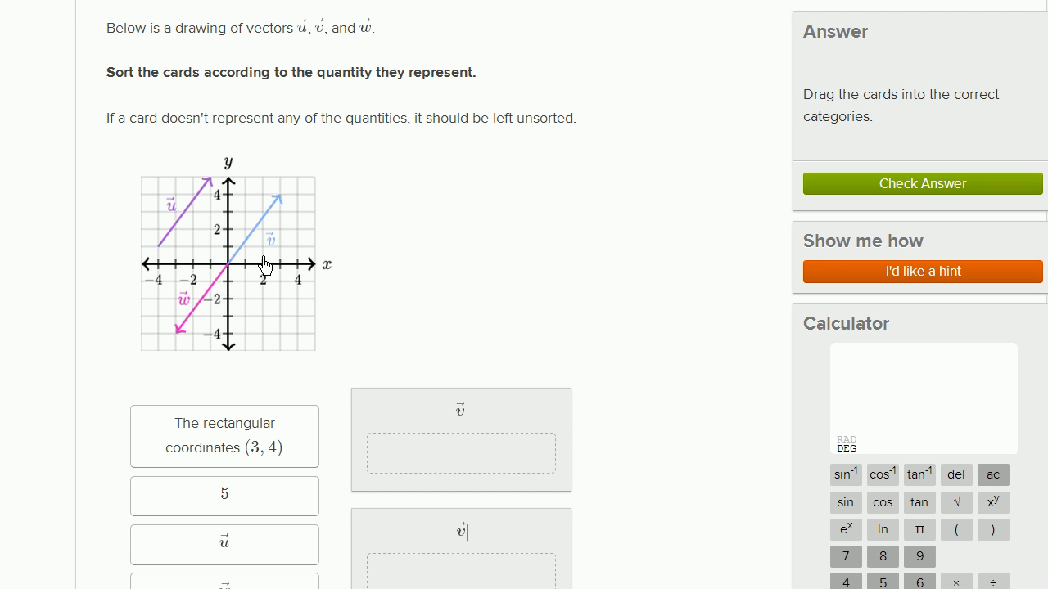
{"action": "mouse_move", "coordinate": [282, 211]}
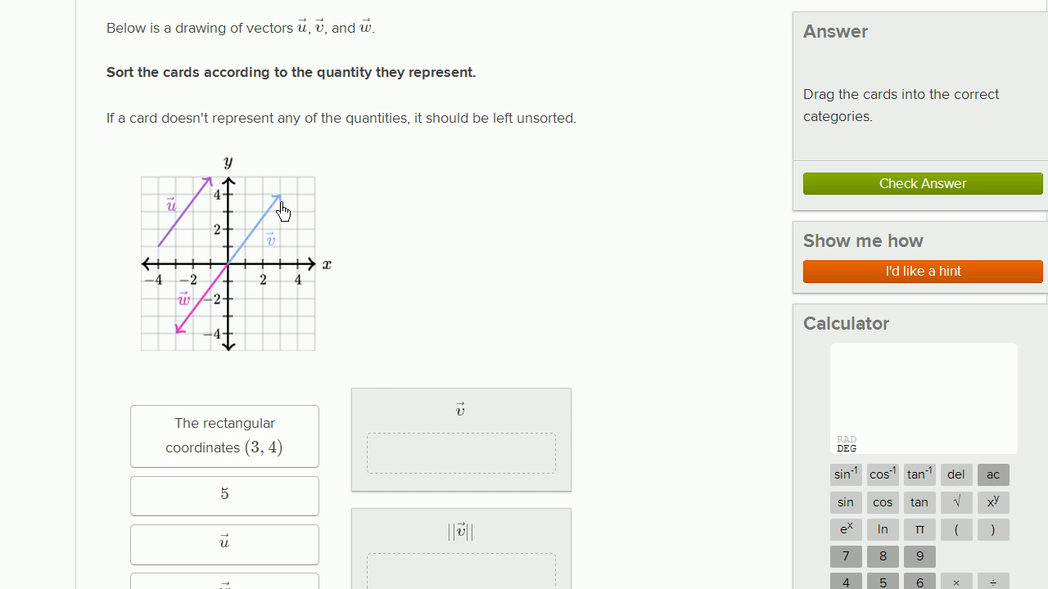
{"action": "mouse_move", "coordinate": [188, 336]}
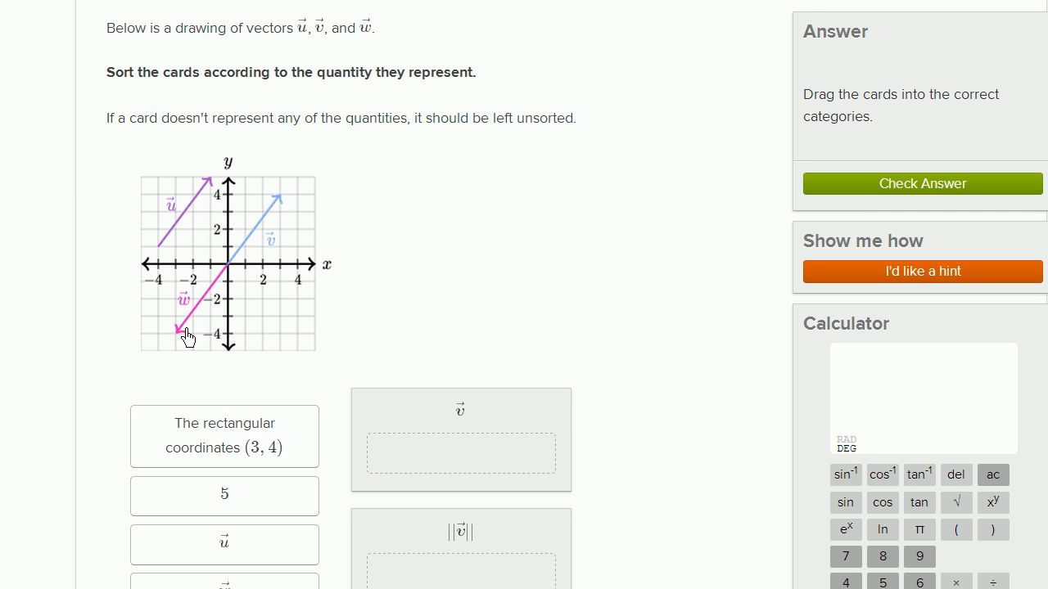
{"action": "mouse_move", "coordinate": [166, 249]}
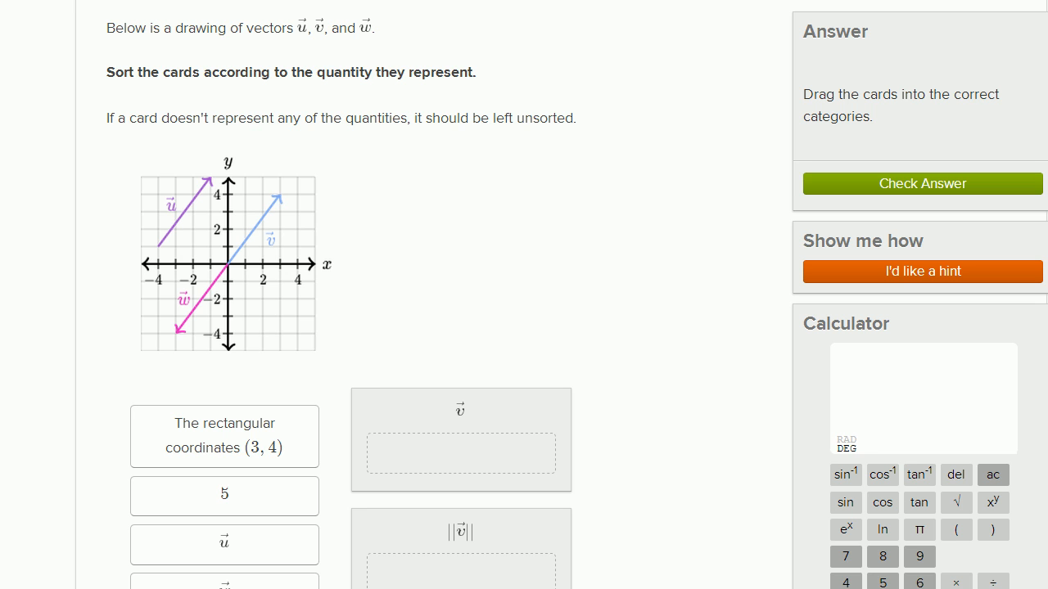
Drag the 'rectangular coordinates (3, 4)' card into the vector v drop zone
{"action": "scroll", "scroll_direction": "down", "scroll_amount": 3}
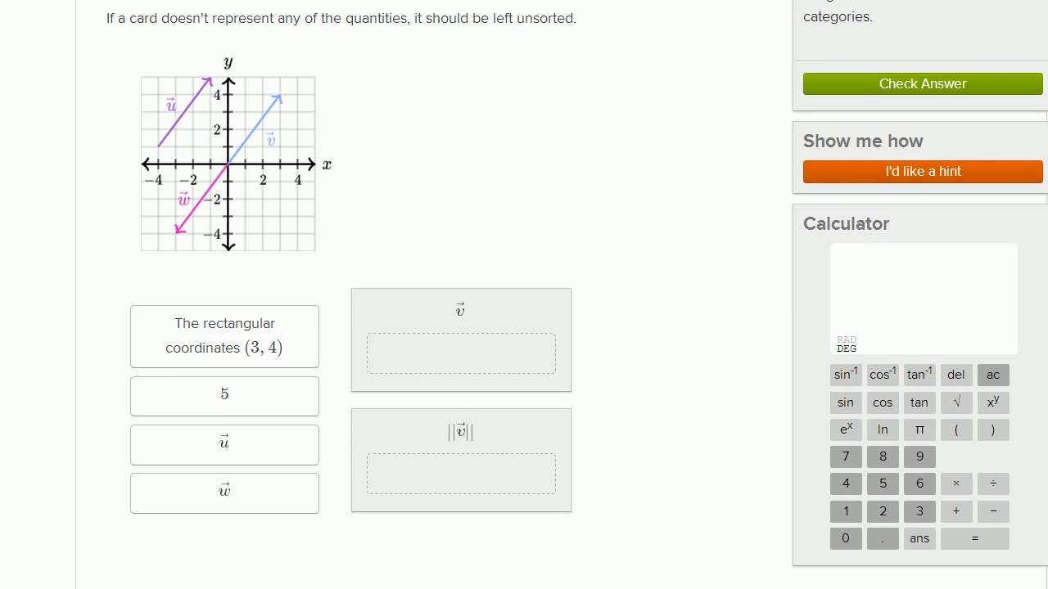
{"action": "left_click", "coordinate": [224, 338]}
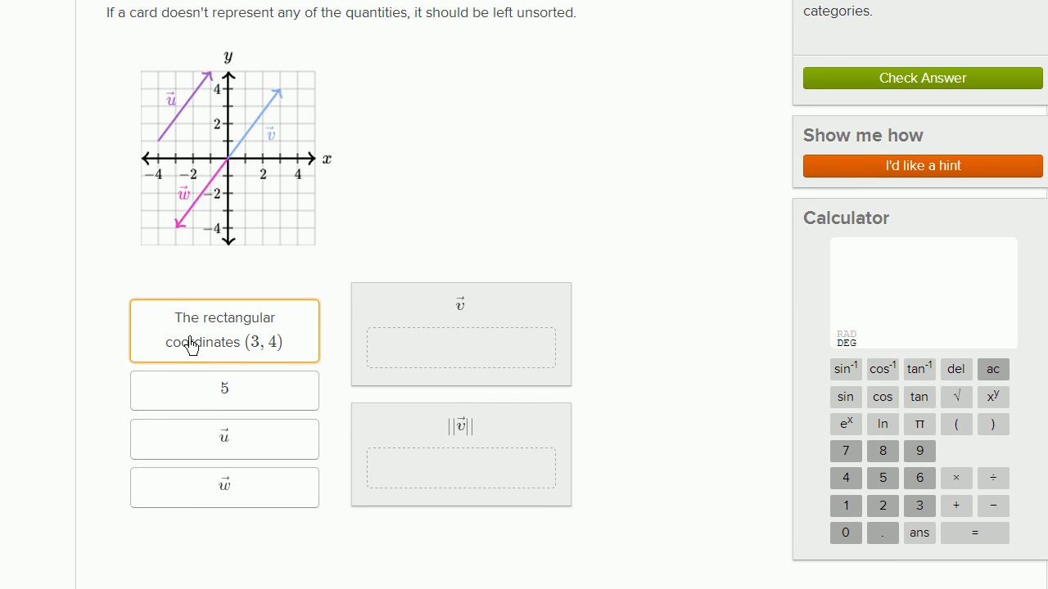
{"action": "mouse_move", "coordinate": [278, 361]}
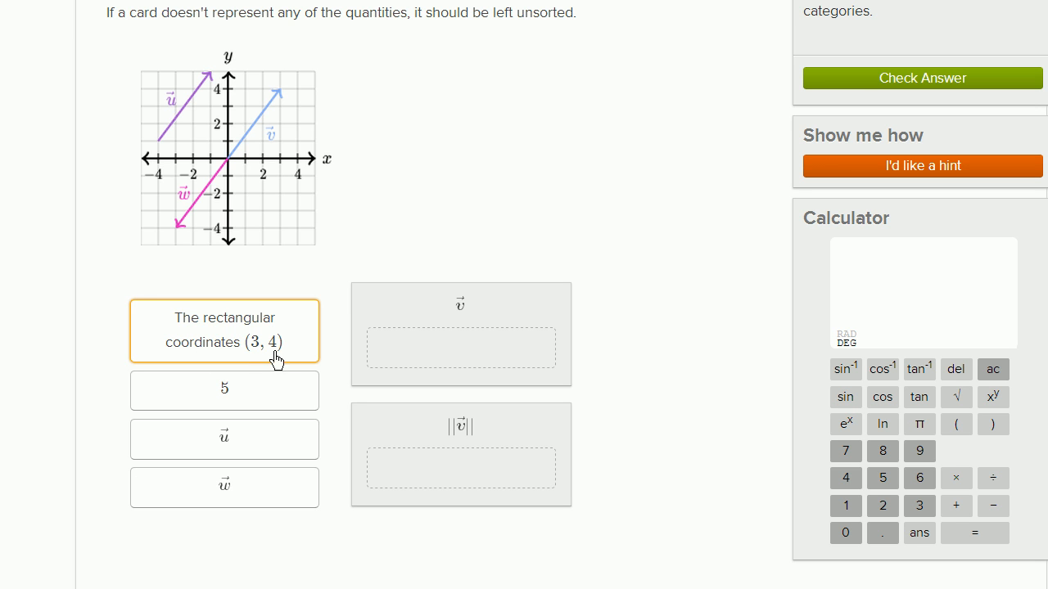
{"action": "mouse_move", "coordinate": [246, 165]}
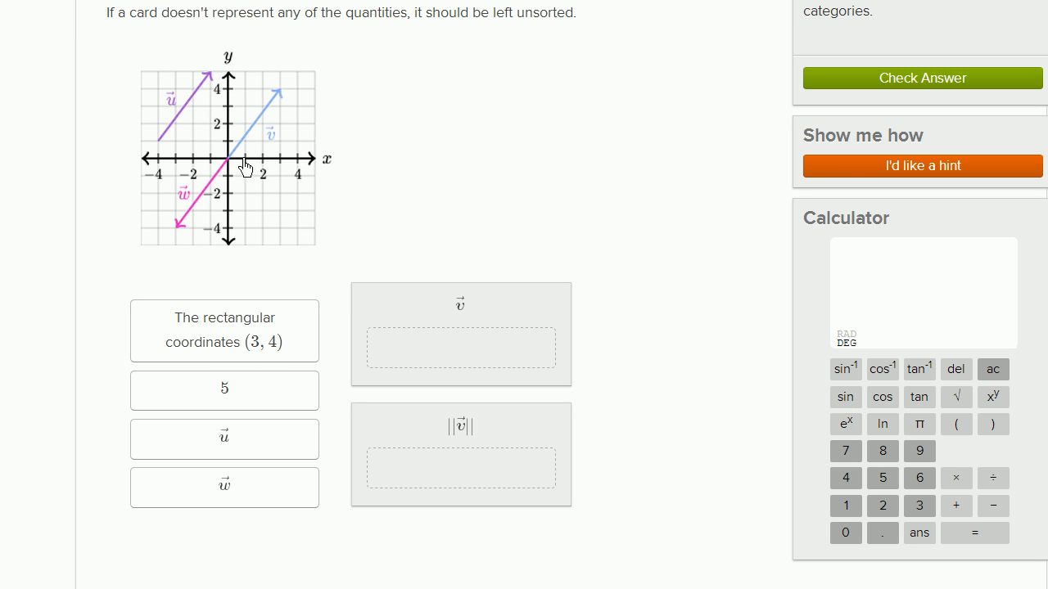
{"action": "mouse_move", "coordinate": [282, 167]}
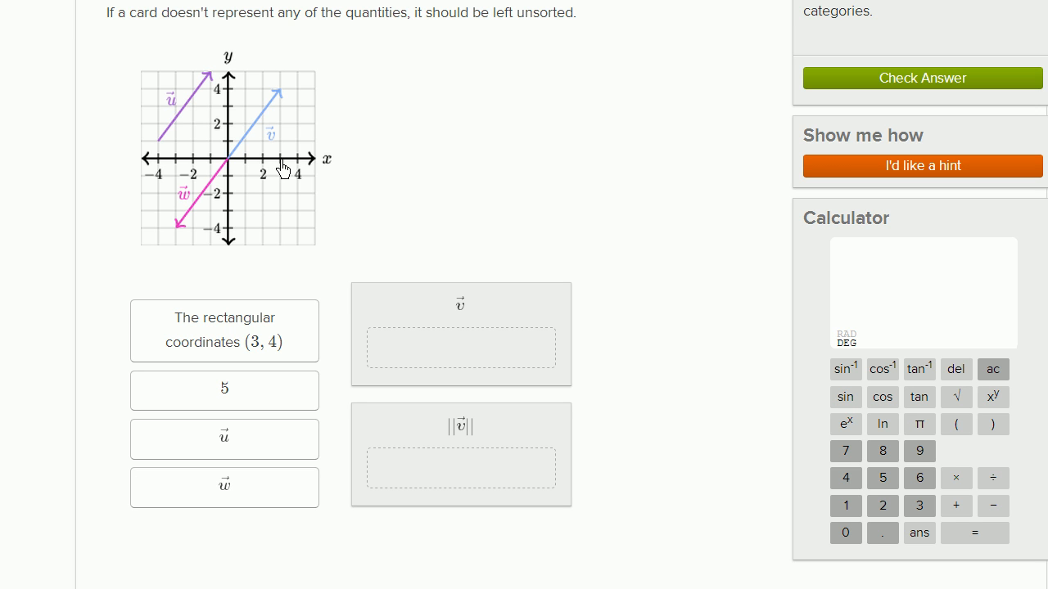
{"action": "mouse_move", "coordinate": [282, 104]}
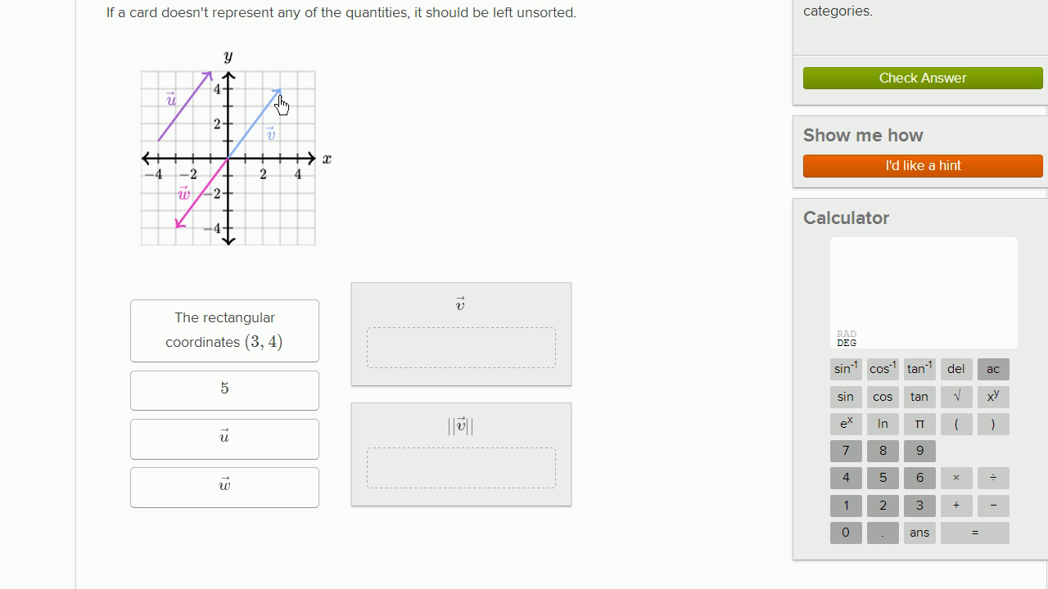
{"action": "mouse_move", "coordinate": [281, 99]}
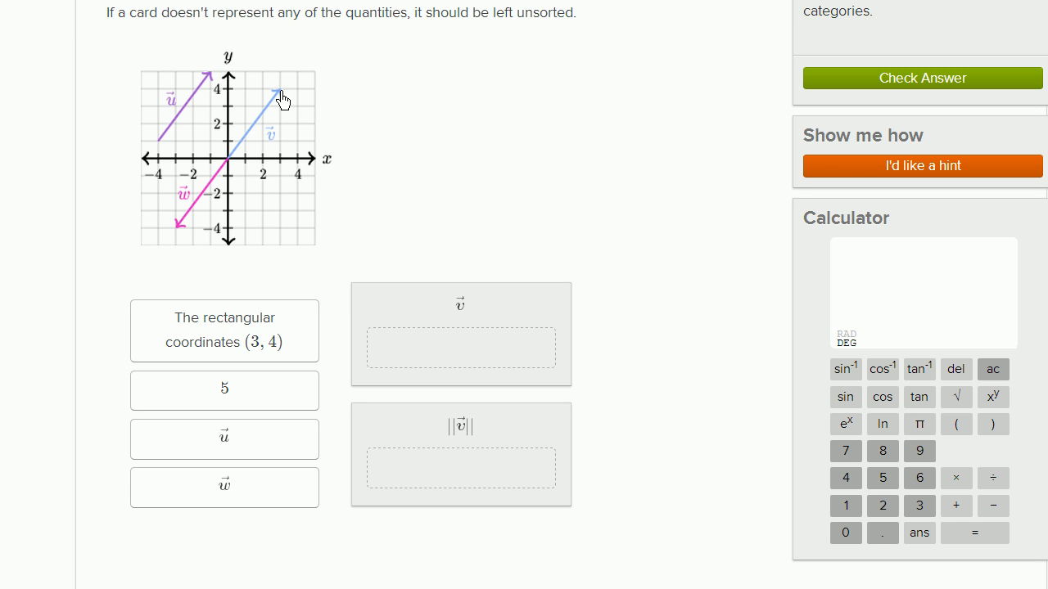
{"action": "mouse_move", "coordinate": [229, 166]}
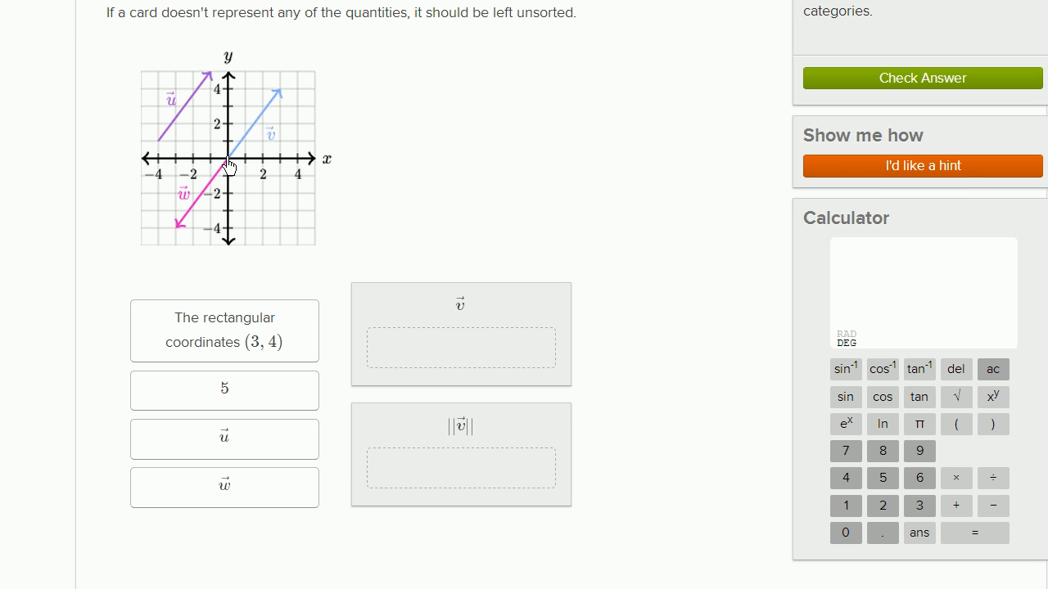
{"action": "left_click", "coordinate": [223, 331]}
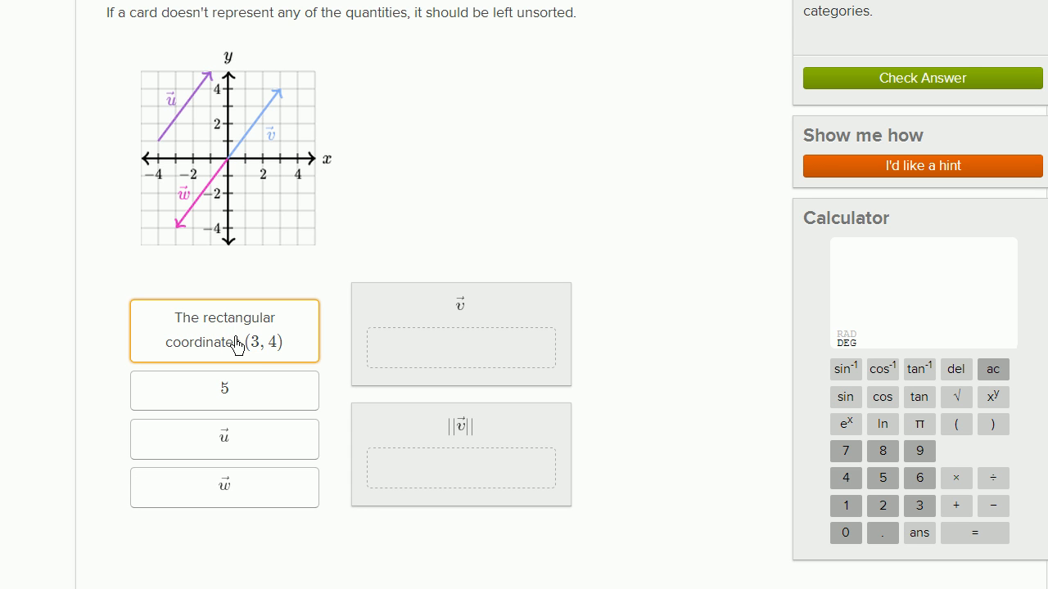
{"action": "mouse_move", "coordinate": [242, 336]}
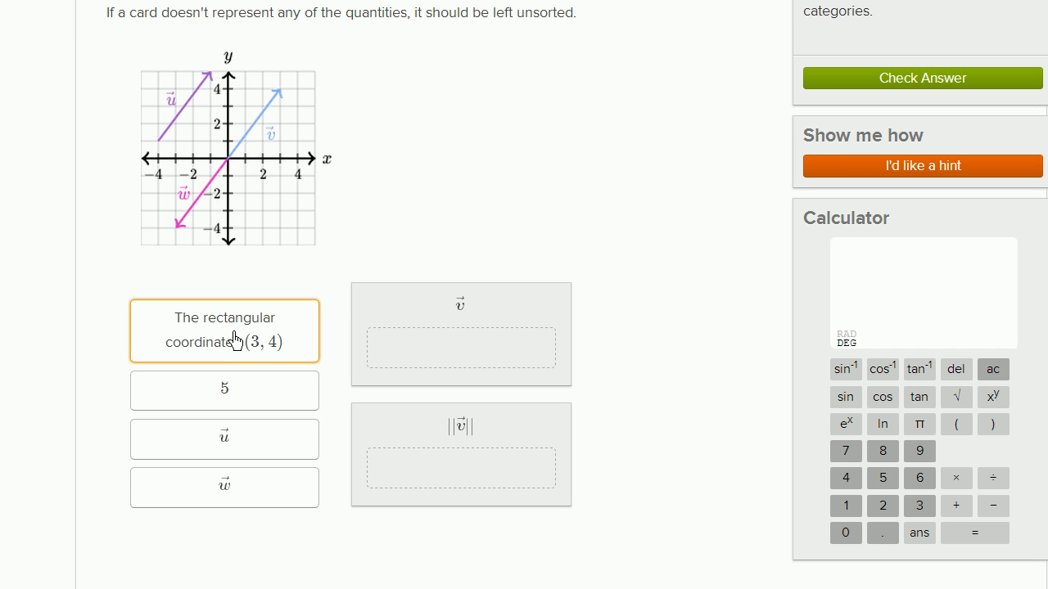
{"action": "mouse_move", "coordinate": [255, 346]}
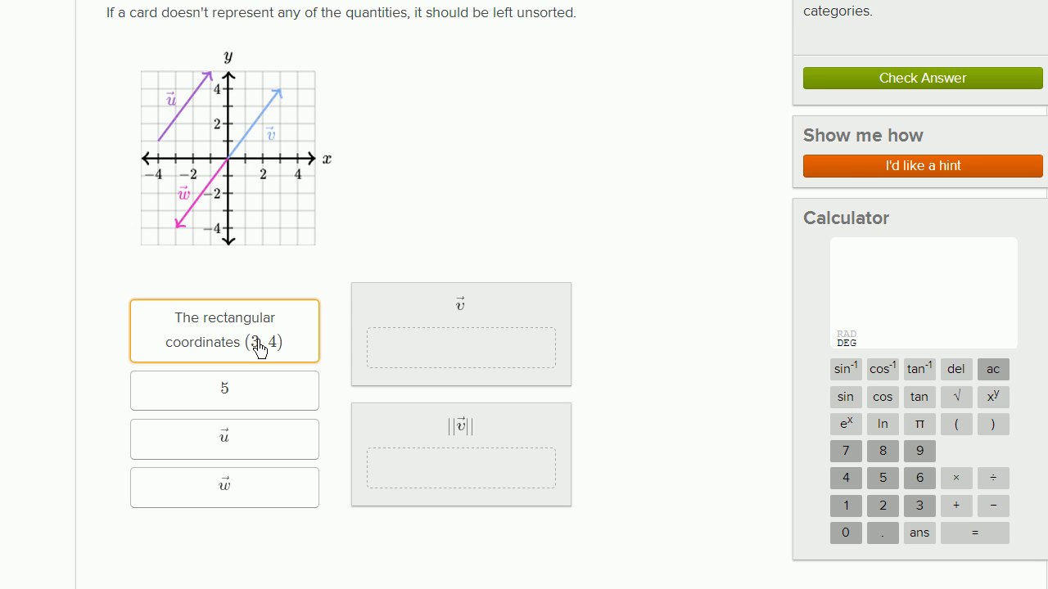
{"action": "mouse_move", "coordinate": [249, 347]}
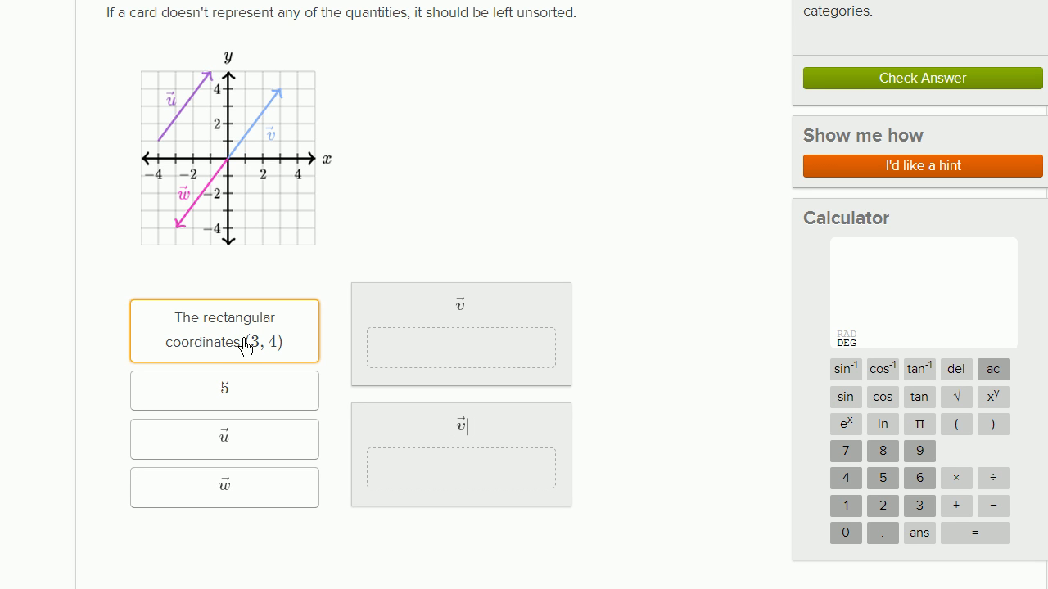
{"action": "mouse_move", "coordinate": [257, 355]}
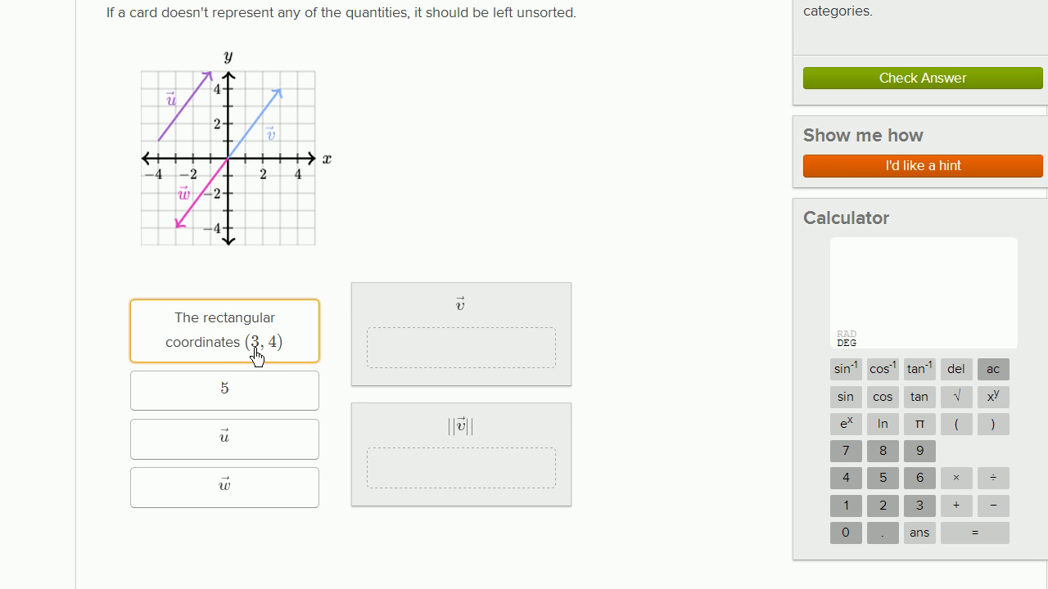
{"action": "mouse_move", "coordinate": [229, 167]}
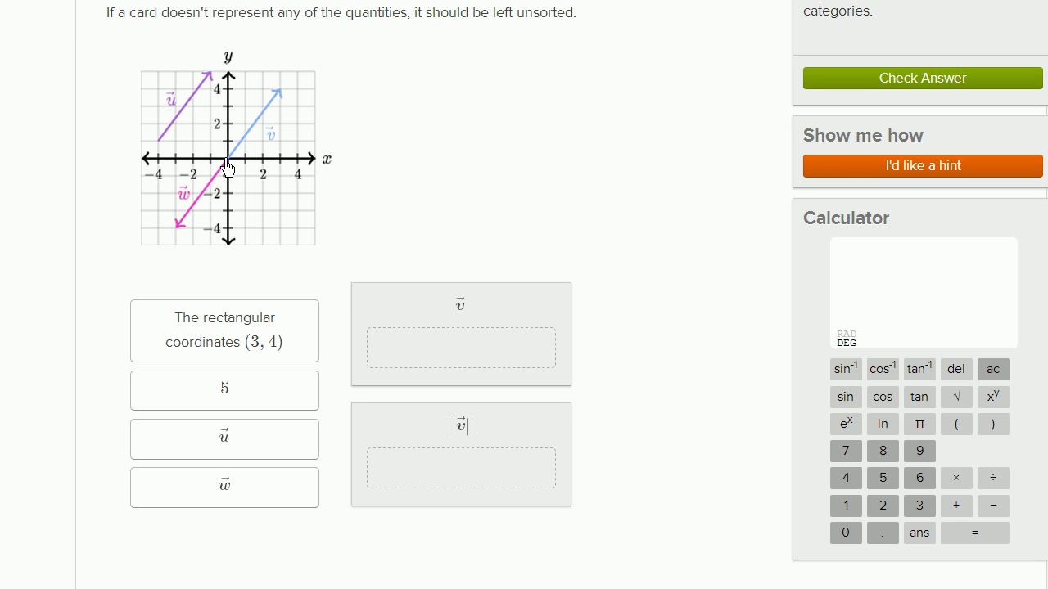
{"action": "mouse_move", "coordinate": [282, 167]}
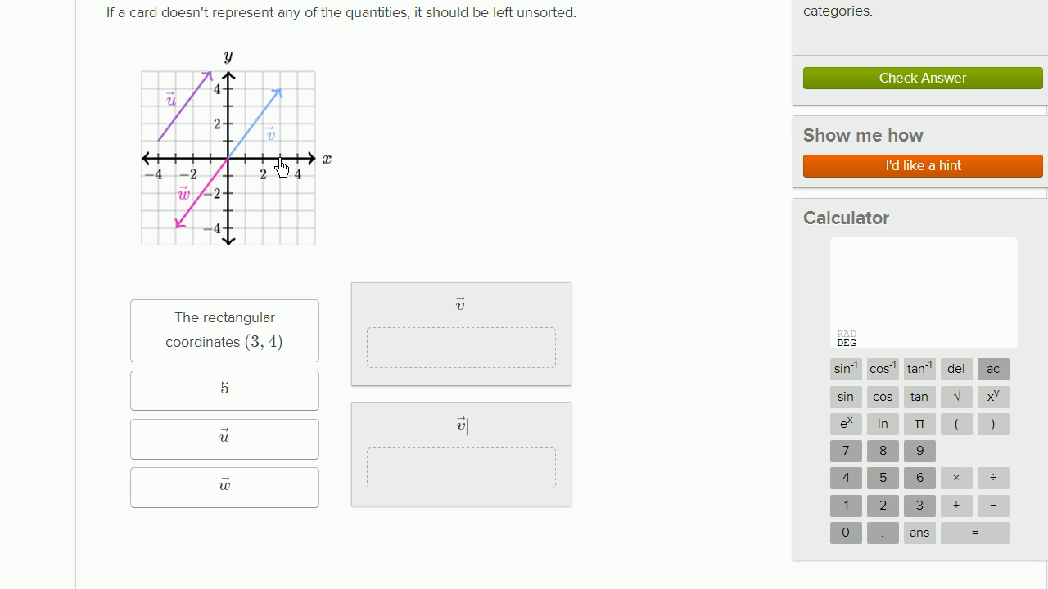
{"action": "mouse_move", "coordinate": [274, 157]}
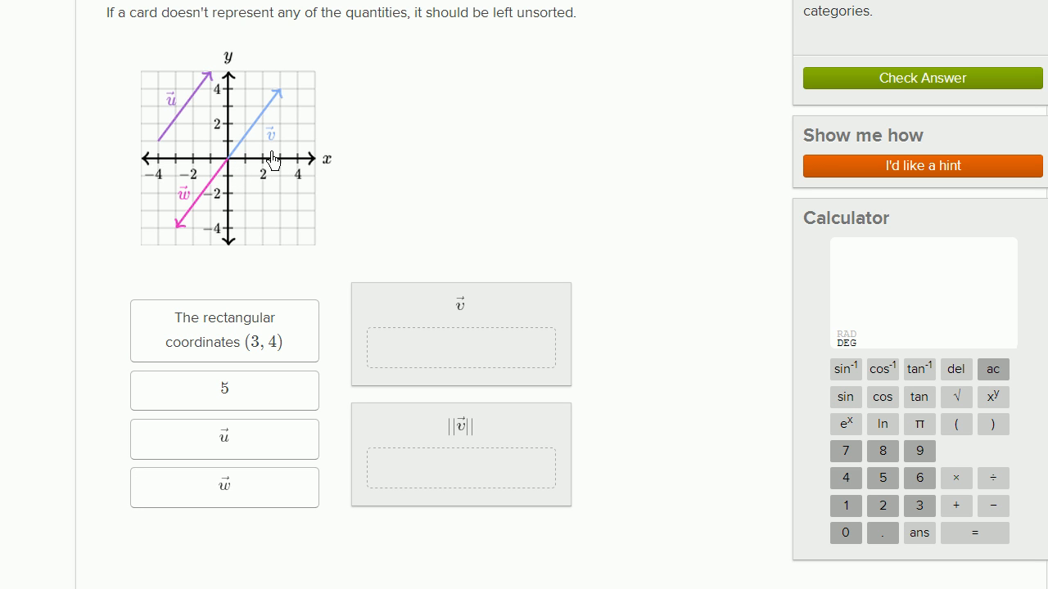
{"action": "left_click_drag", "start_coordinate": [223, 331], "coordinate": [460, 347]}
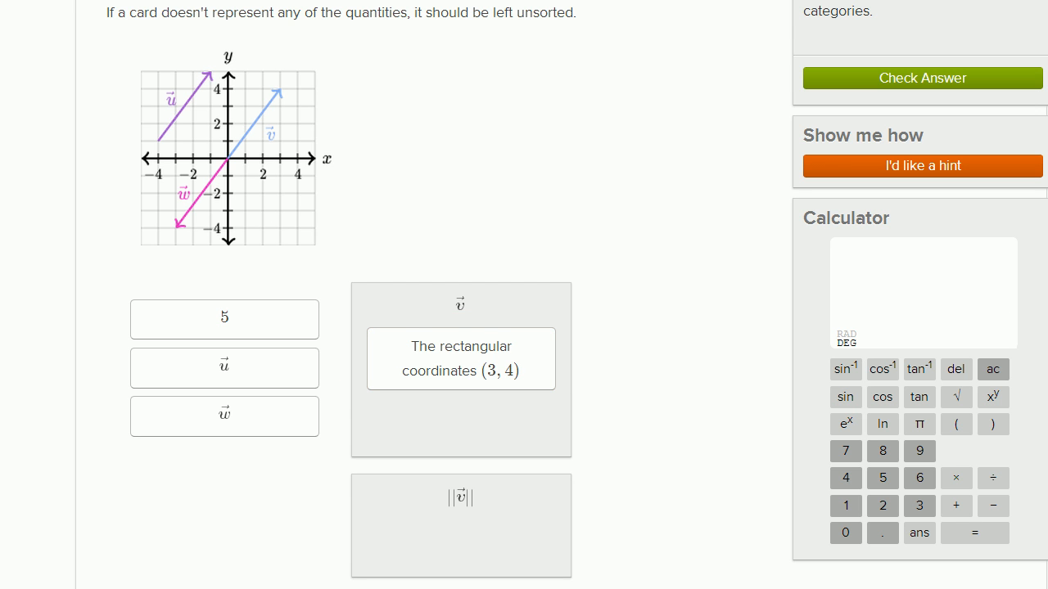
{"action": "scroll", "scroll_direction": "down", "scroll_amount": 3}
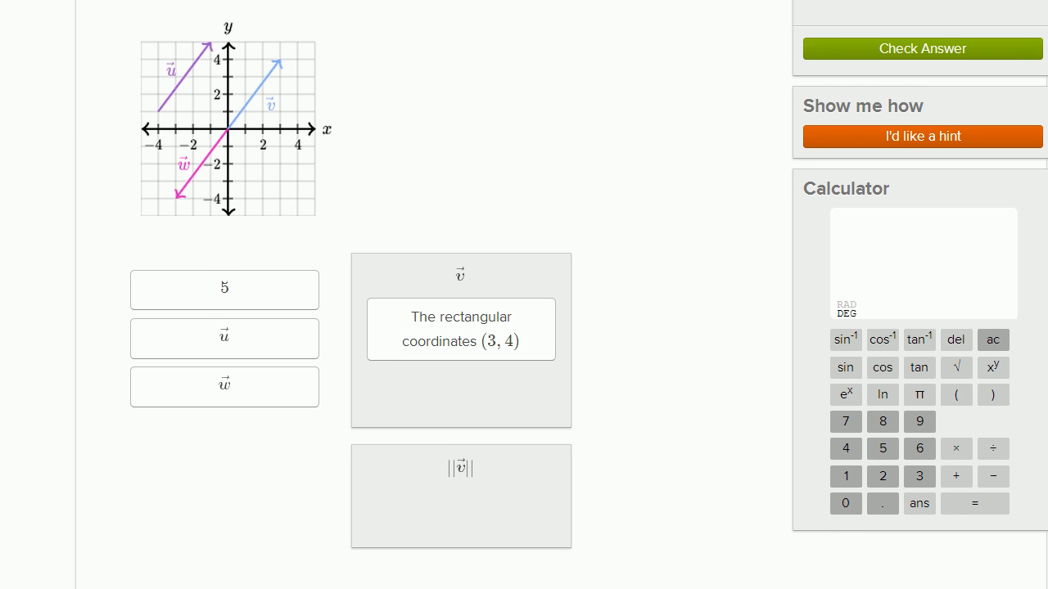
{"action": "left_click", "coordinate": [223, 290]}
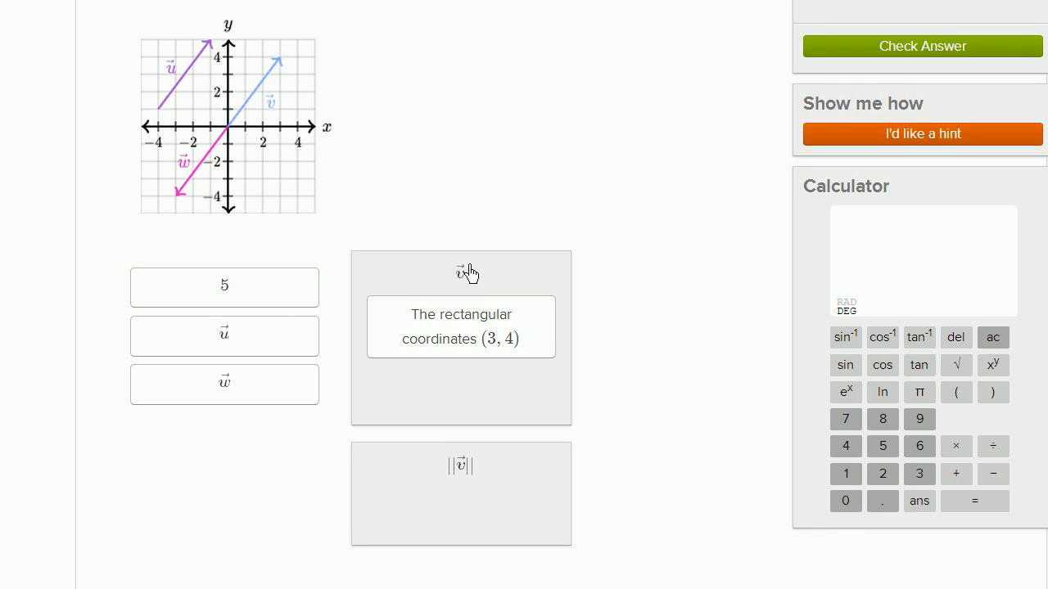
{"action": "left_click", "coordinate": [222, 288]}
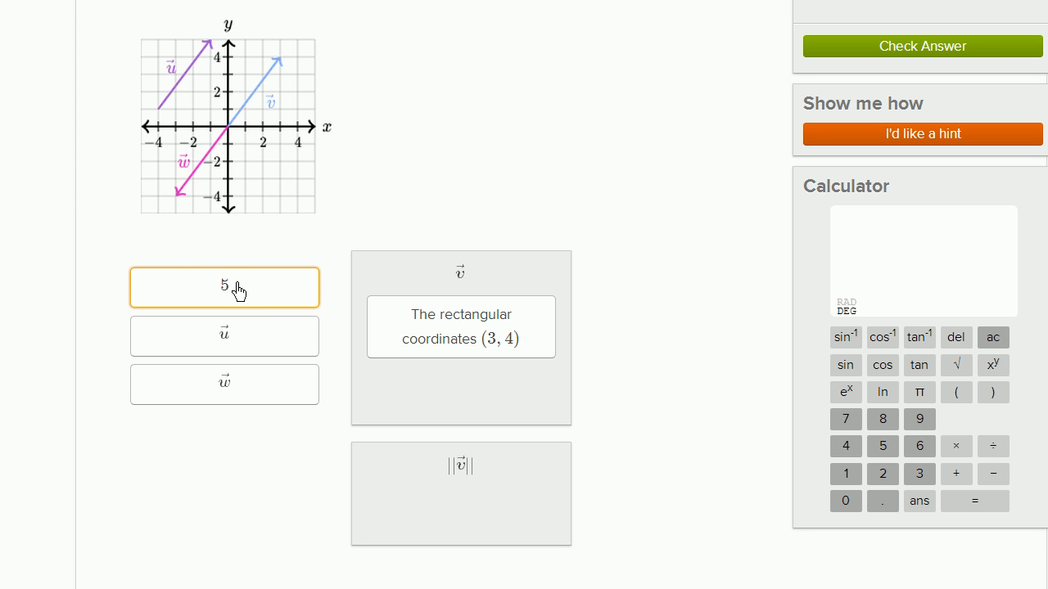
{"action": "mouse_move", "coordinate": [449, 490]}
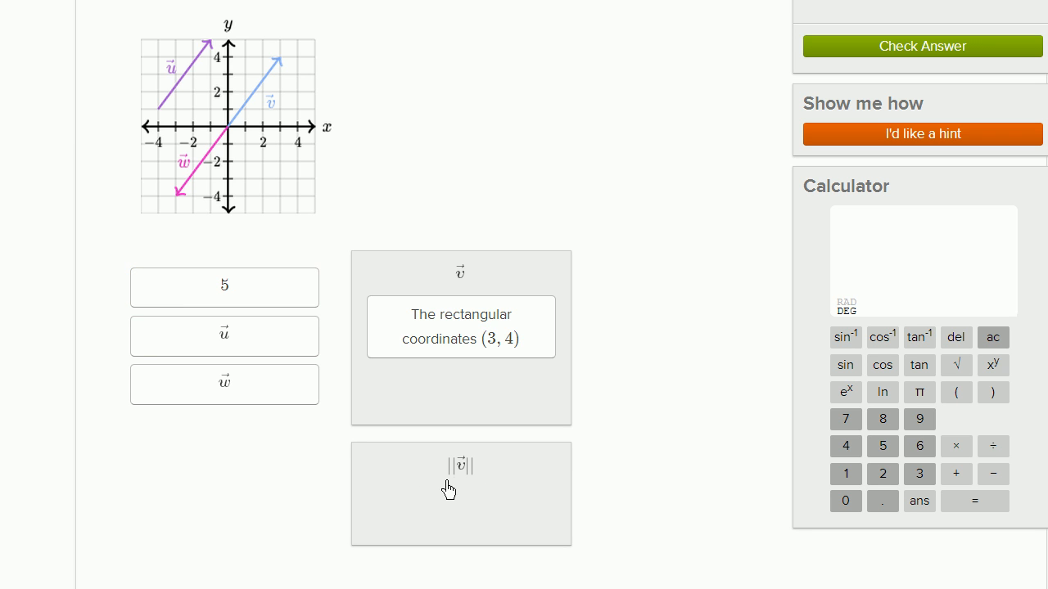
{"action": "mouse_move", "coordinate": [473, 484]}
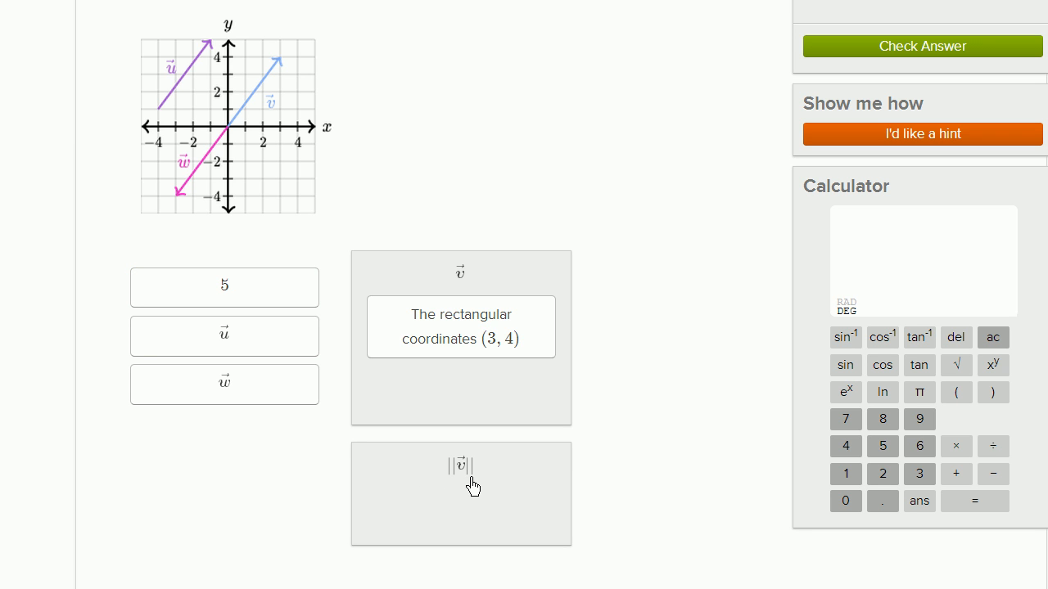
{"action": "left_click", "coordinate": [222, 288]}
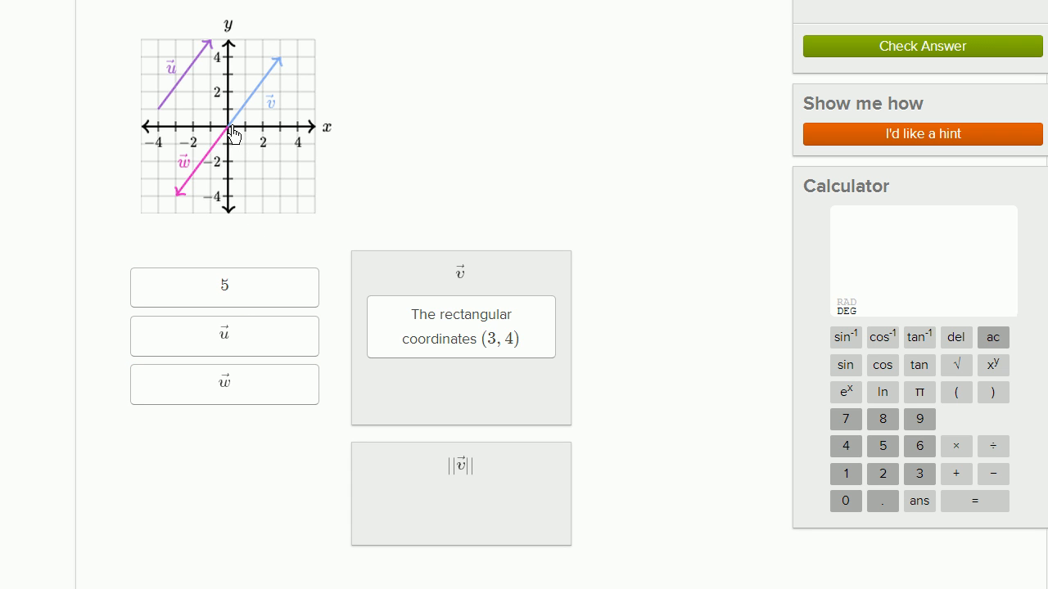
{"action": "mouse_move", "coordinate": [255, 101]}
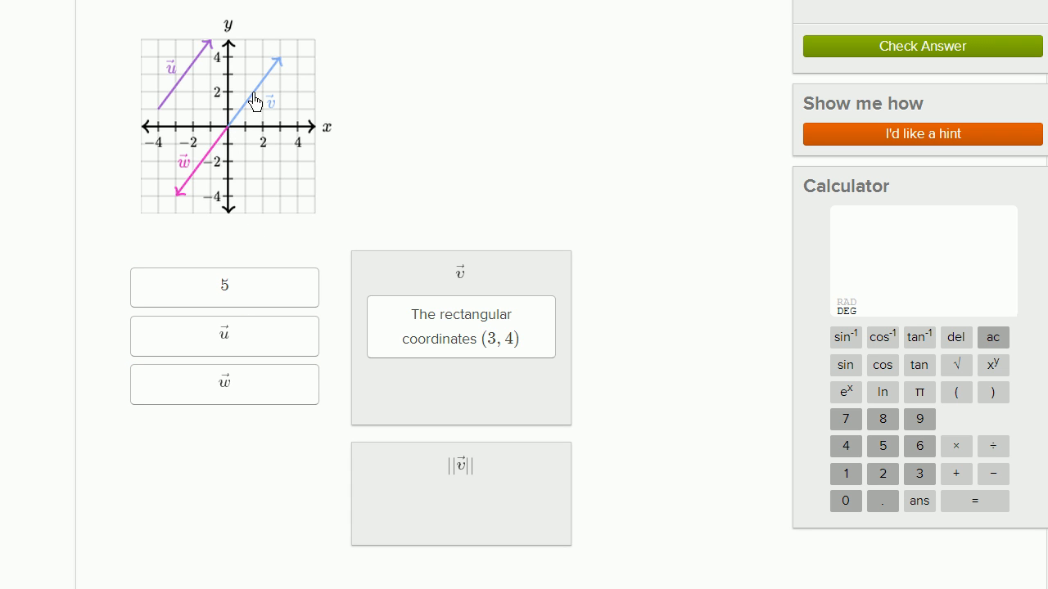
{"action": "mouse_move", "coordinate": [277, 78]}
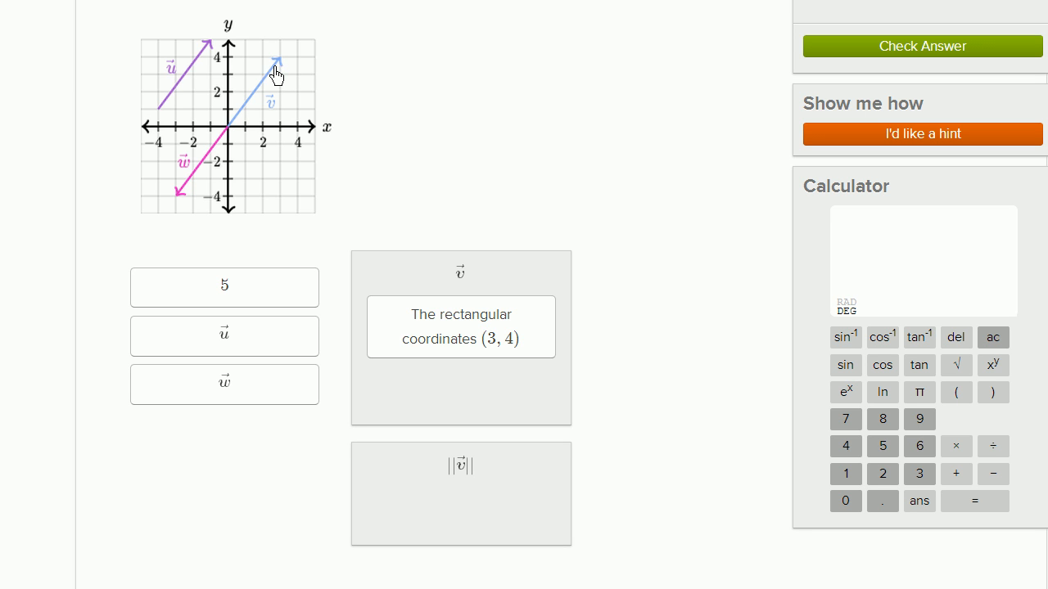
{"action": "mouse_move", "coordinate": [254, 134]}
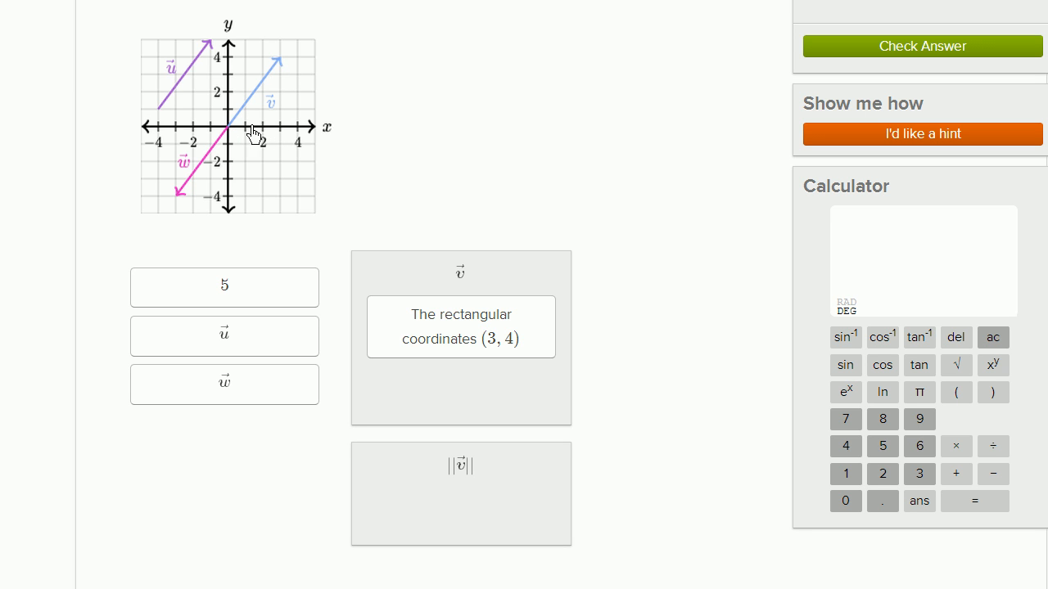
{"action": "mouse_move", "coordinate": [282, 77]}
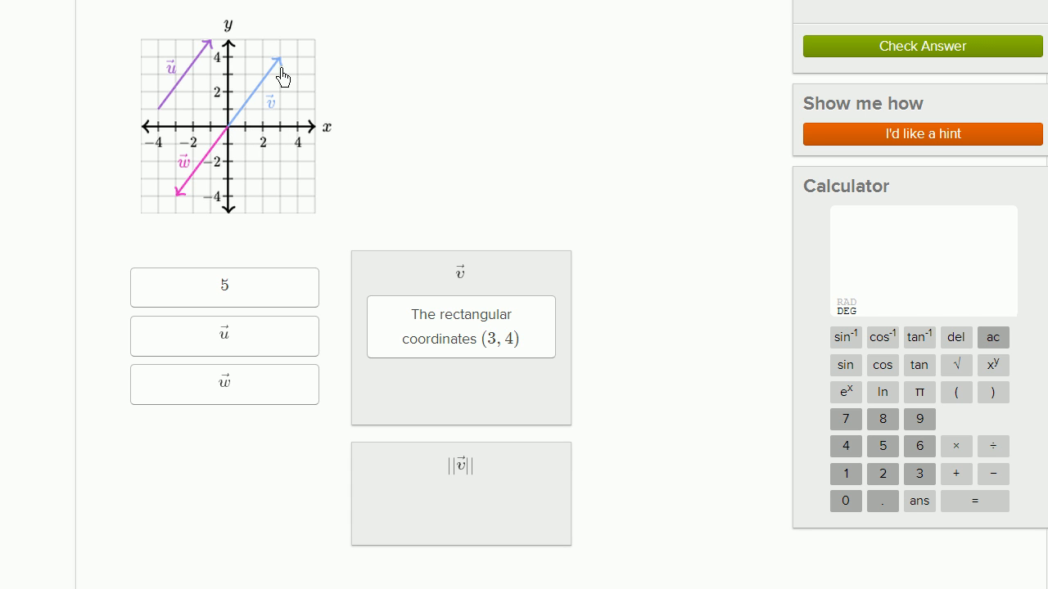
{"action": "mouse_move", "coordinate": [280, 96]}
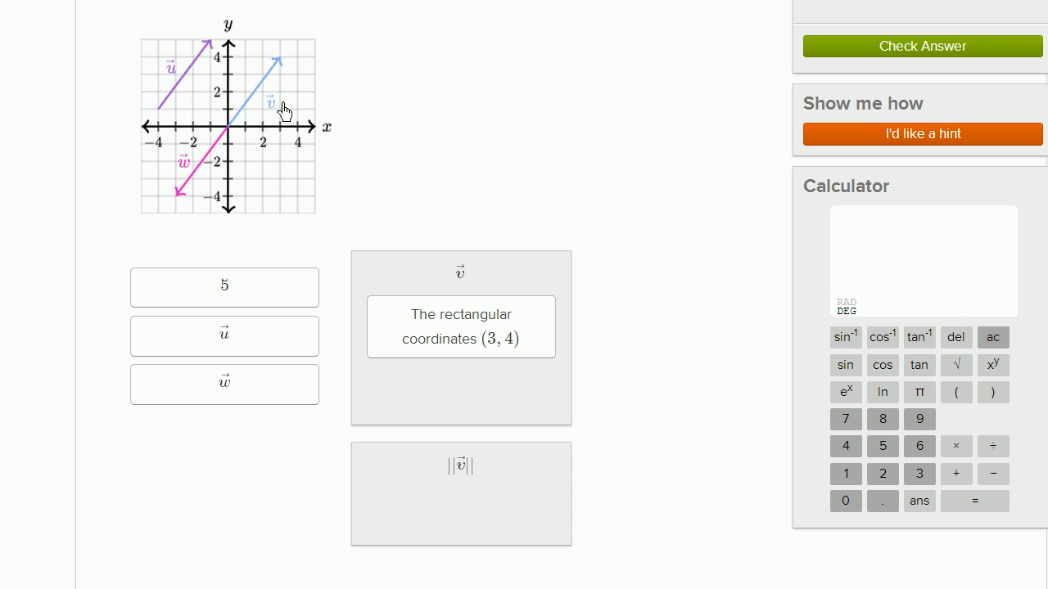
{"action": "mouse_move", "coordinate": [259, 97]}
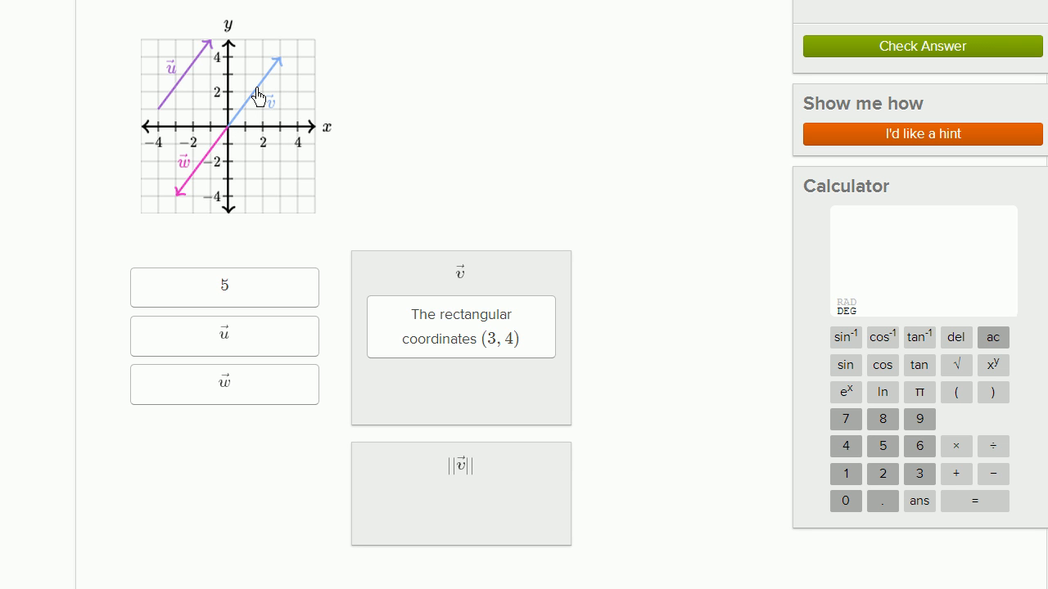
{"action": "mouse_move", "coordinate": [229, 138]}
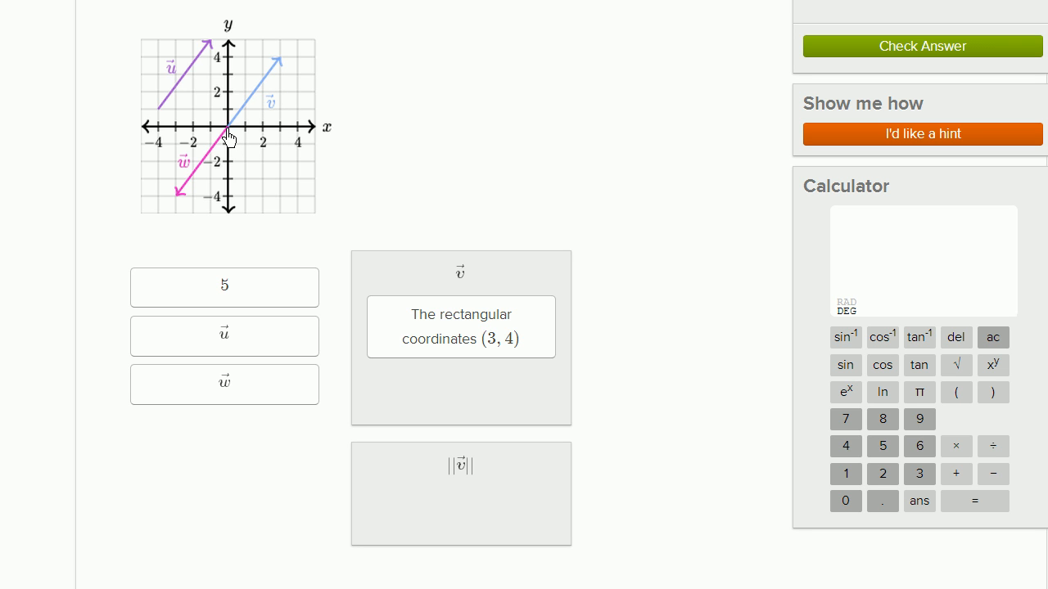
{"action": "mouse_move", "coordinate": [279, 131]}
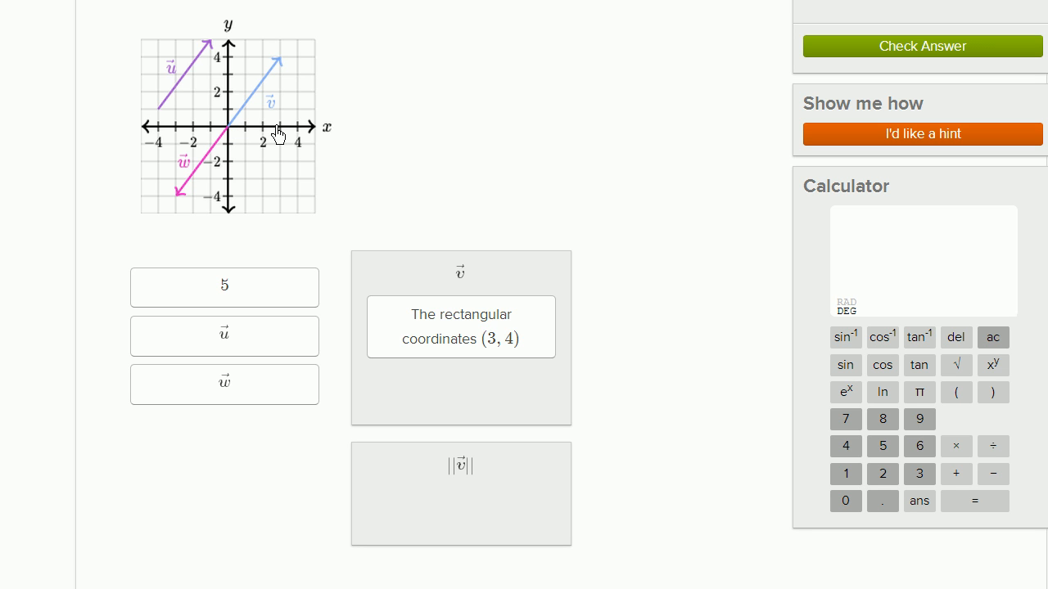
{"action": "mouse_move", "coordinate": [285, 67]}
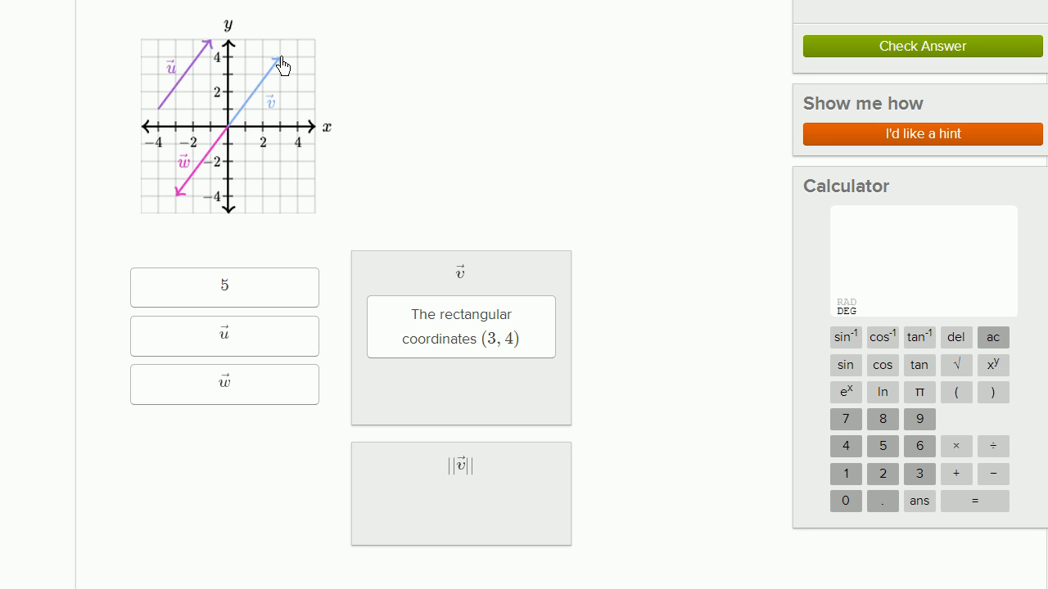
{"action": "mouse_move", "coordinate": [238, 125]}
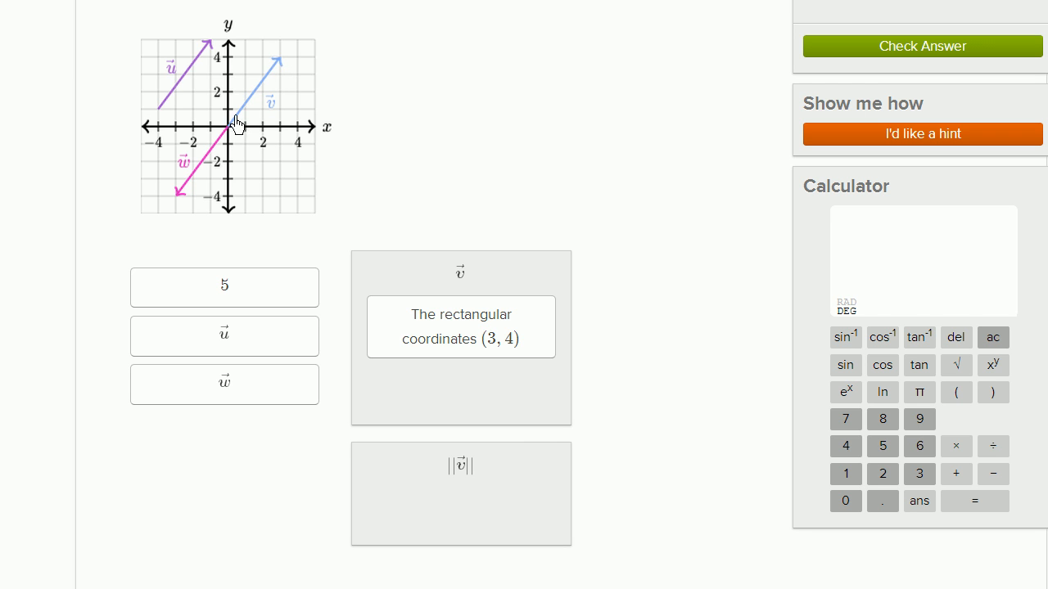
{"action": "mouse_move", "coordinate": [275, 72]}
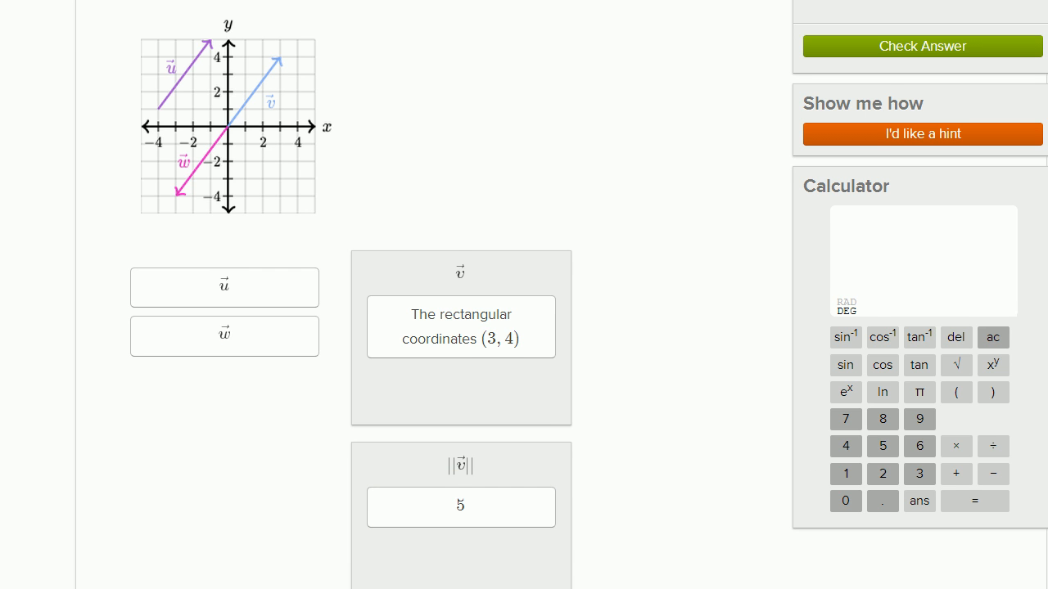
Move the '5' card into the |v| magnitude drop zone
{"action": "scroll", "scroll_direction": "down", "scroll_amount": 3}
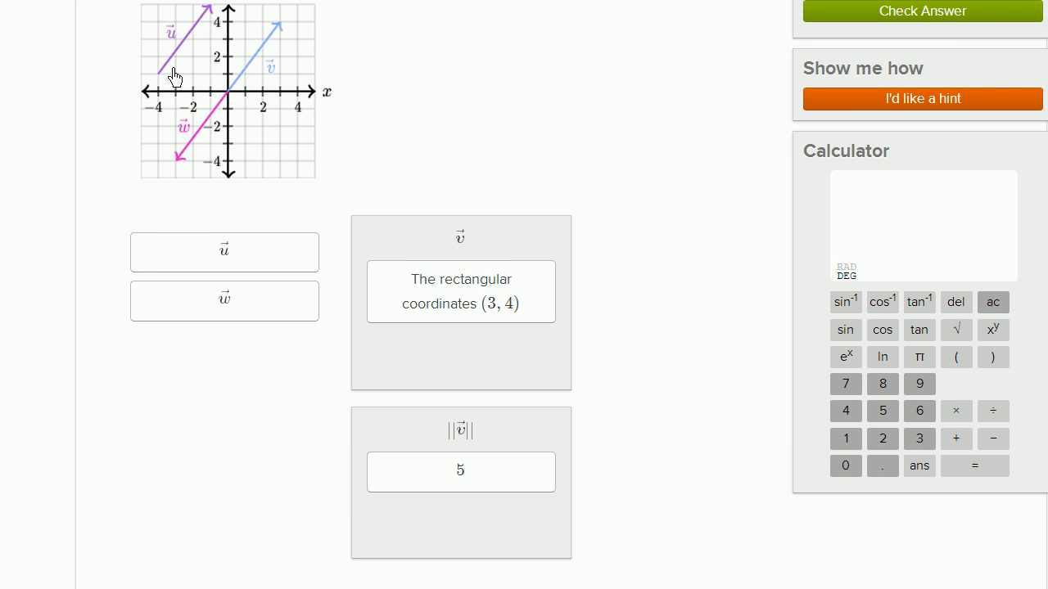
{"action": "mouse_move", "coordinate": [281, 52]}
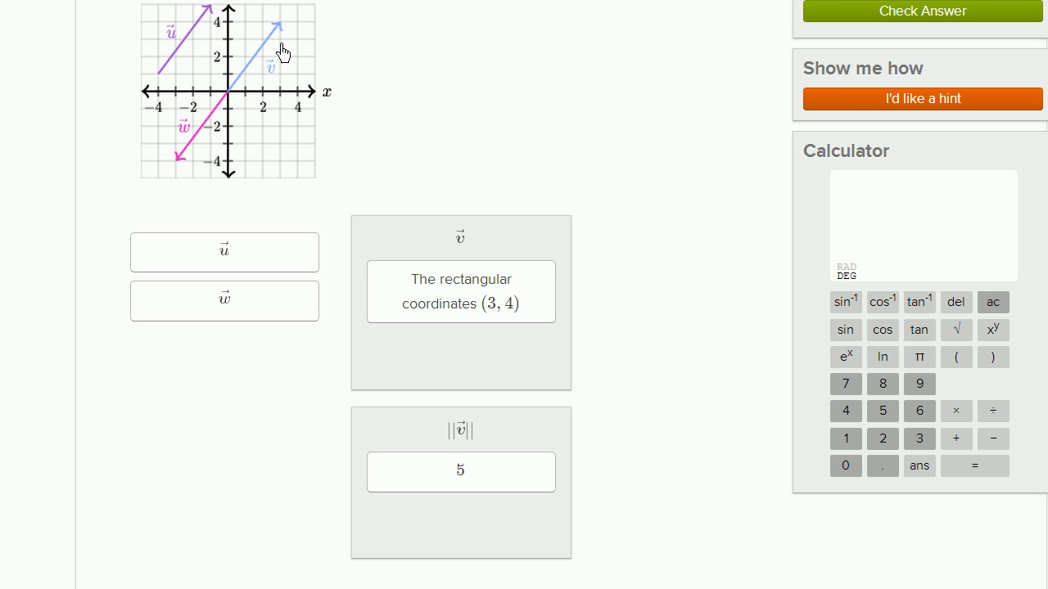
{"action": "mouse_move", "coordinate": [278, 51]}
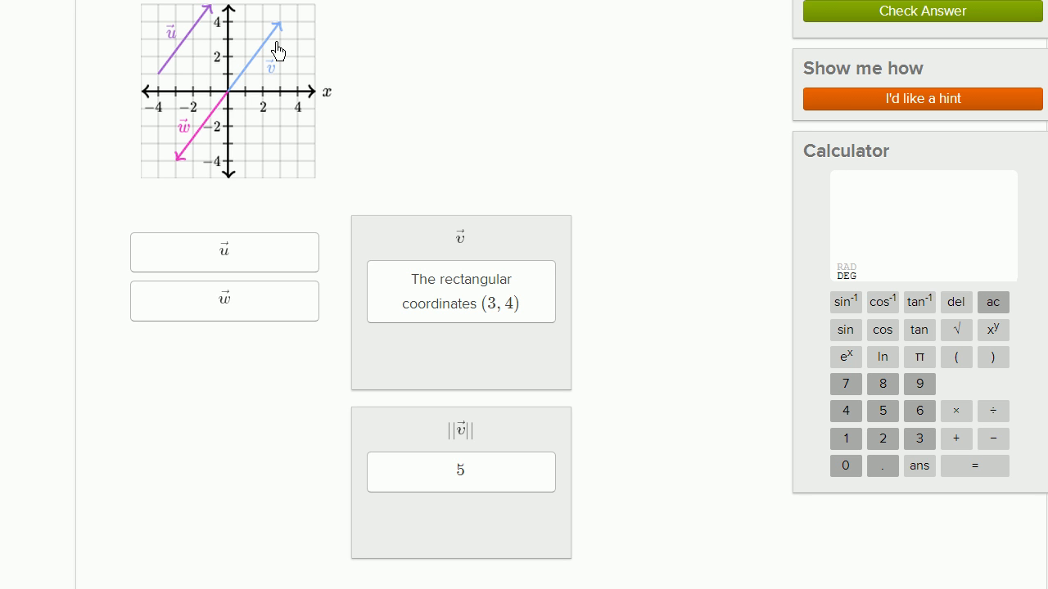
{"action": "left_click", "coordinate": [224, 252]}
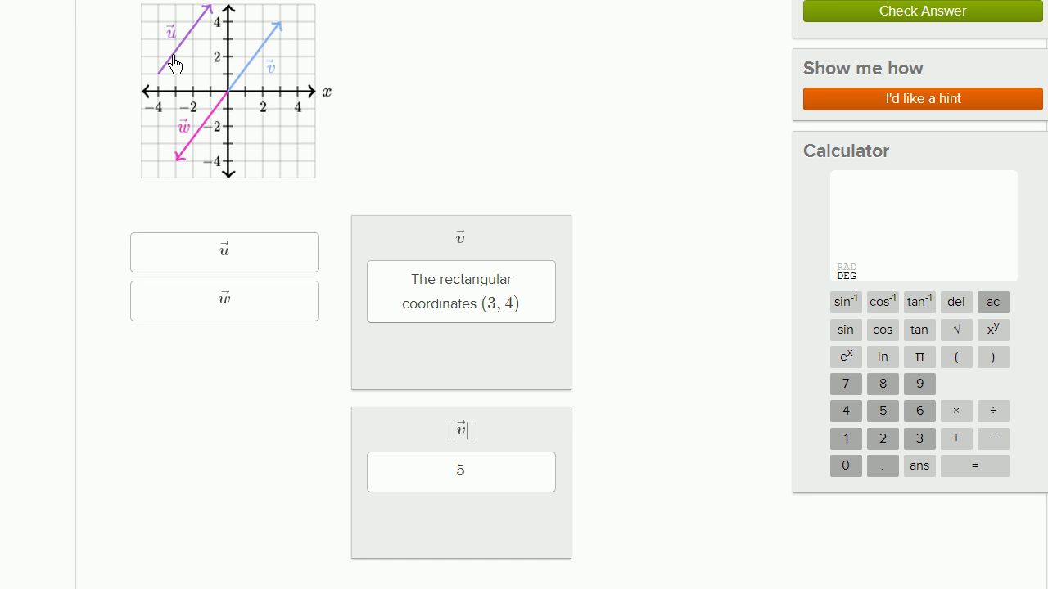
{"action": "mouse_move", "coordinate": [195, 69]}
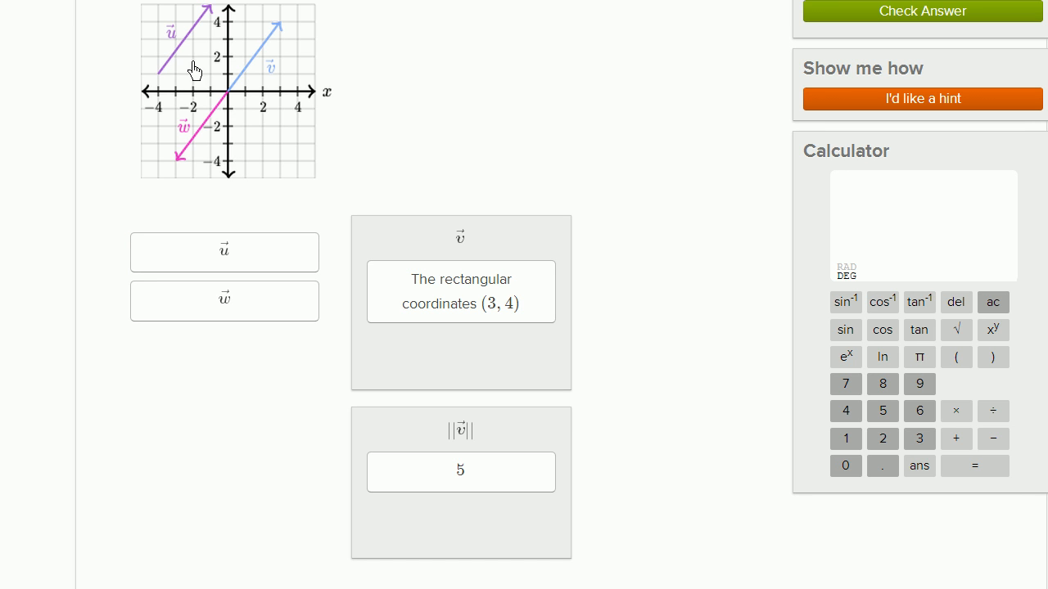
{"action": "mouse_move", "coordinate": [161, 80]}
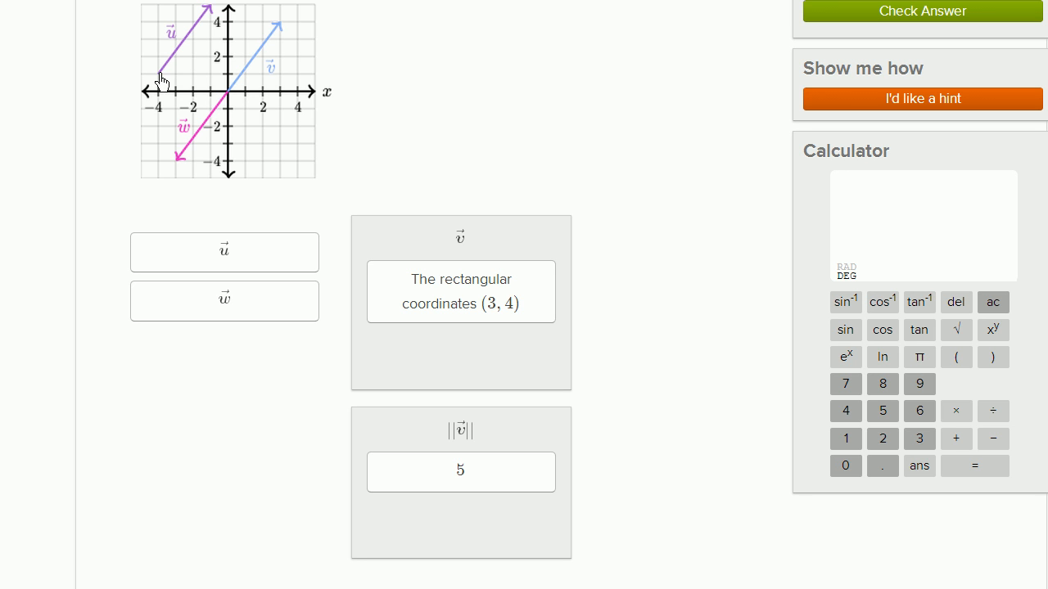
{"action": "mouse_move", "coordinate": [206, 39]}
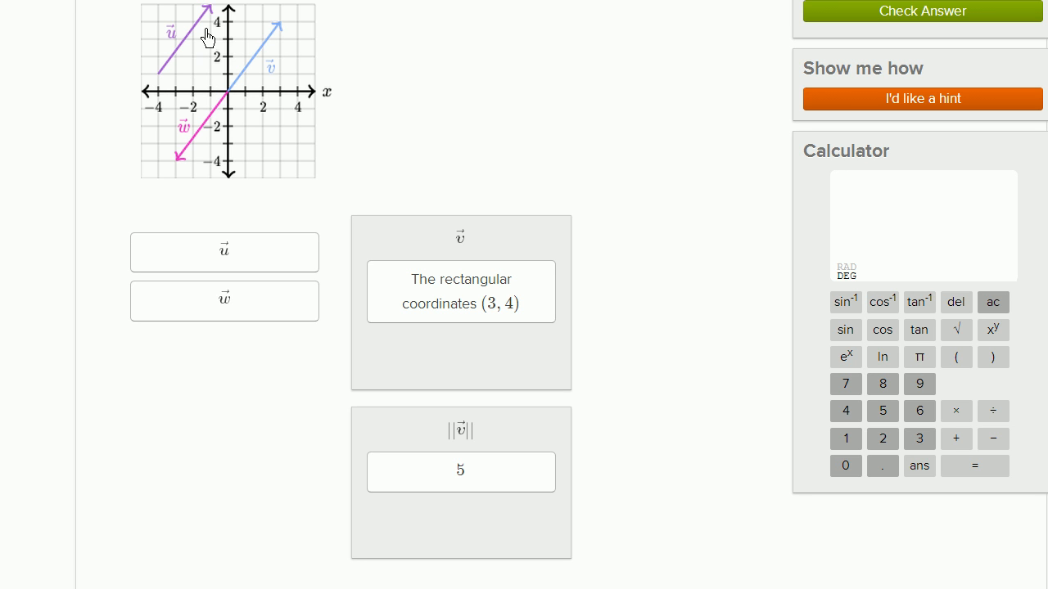
{"action": "mouse_move", "coordinate": [282, 102]}
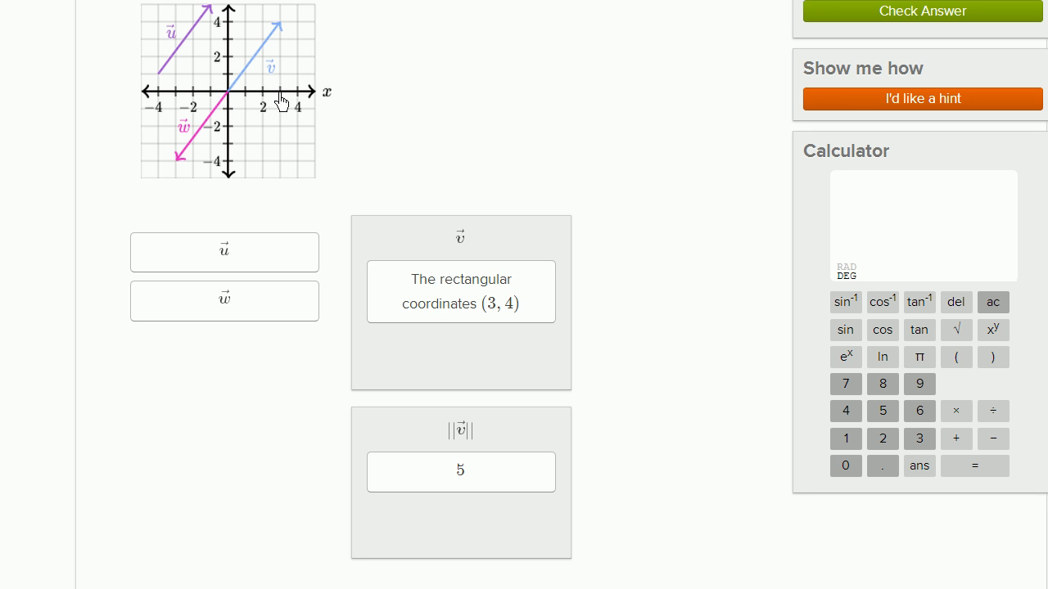
{"action": "mouse_move", "coordinate": [239, 54]}
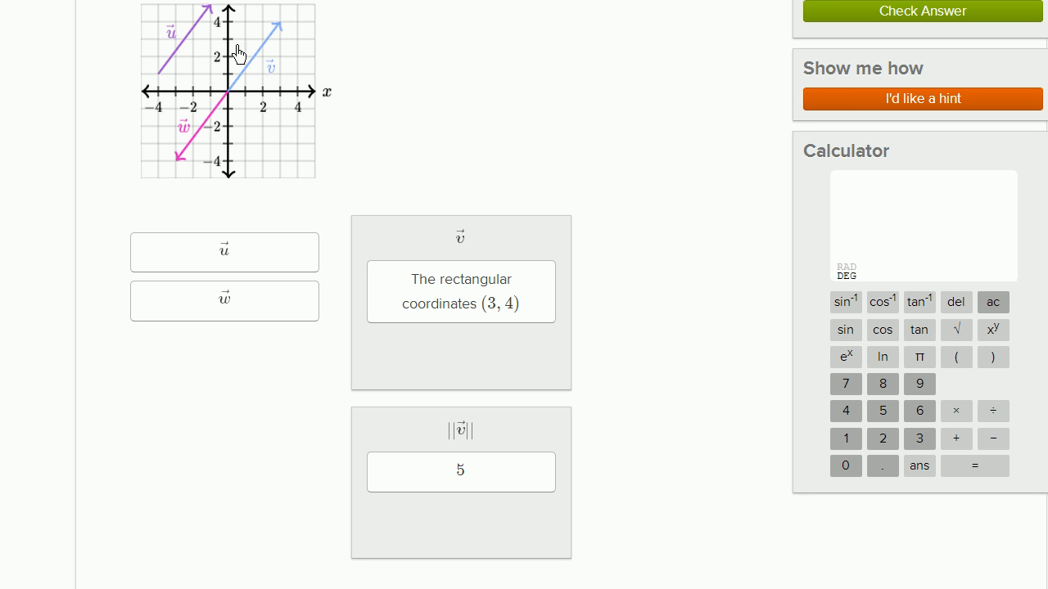
{"action": "mouse_move", "coordinate": [209, 59]}
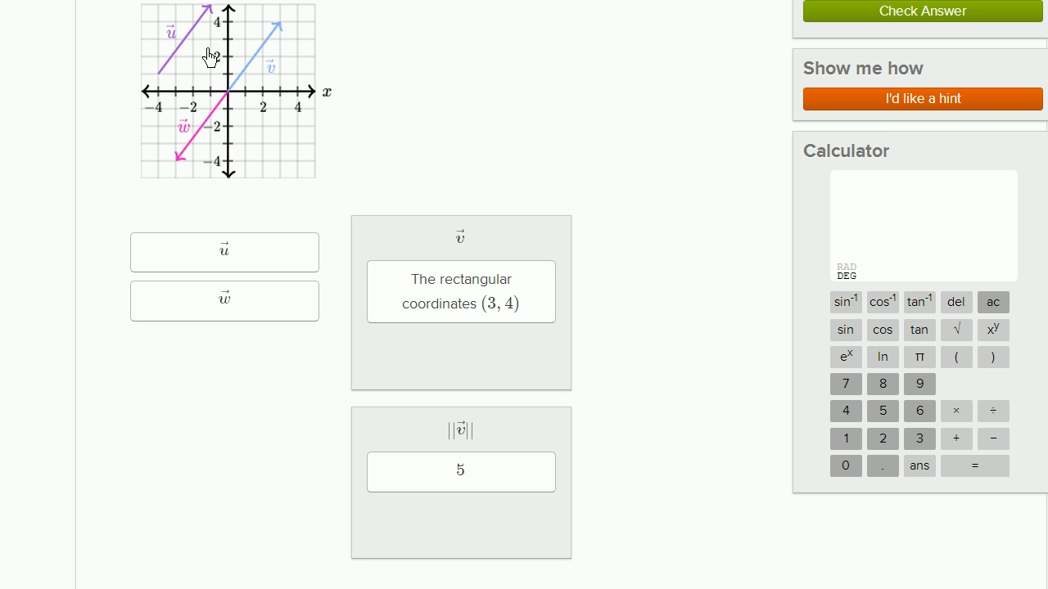
{"action": "mouse_move", "coordinate": [271, 77]}
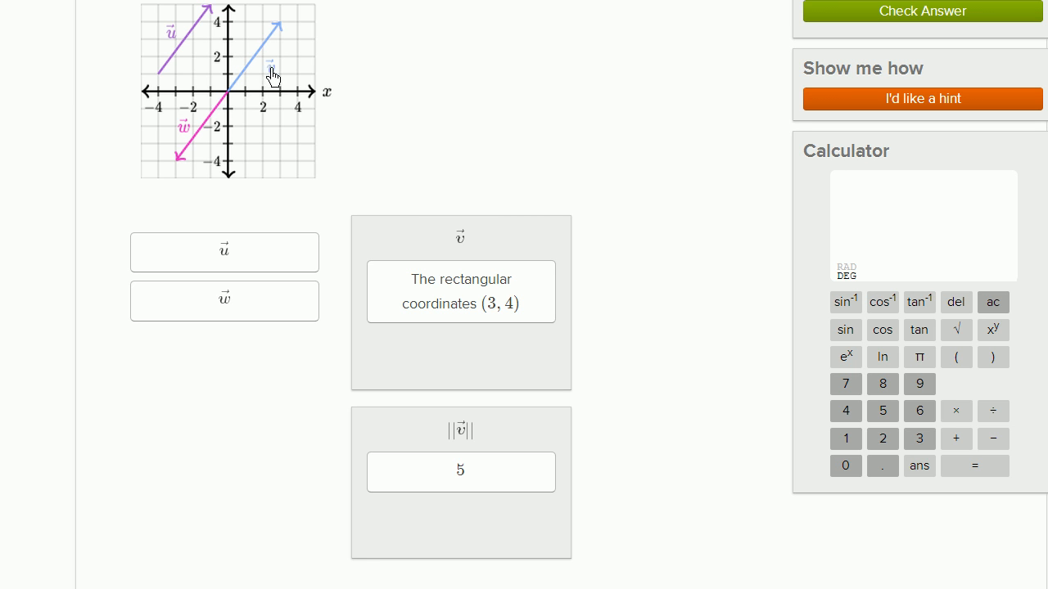
{"action": "mouse_move", "coordinate": [193, 94]}
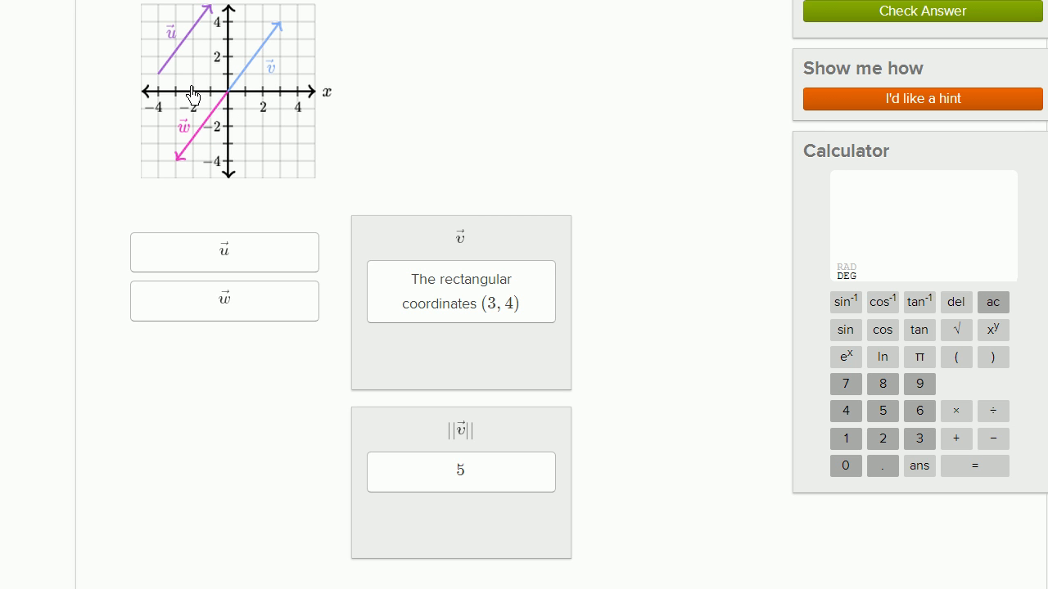
{"action": "mouse_move", "coordinate": [167, 69]}
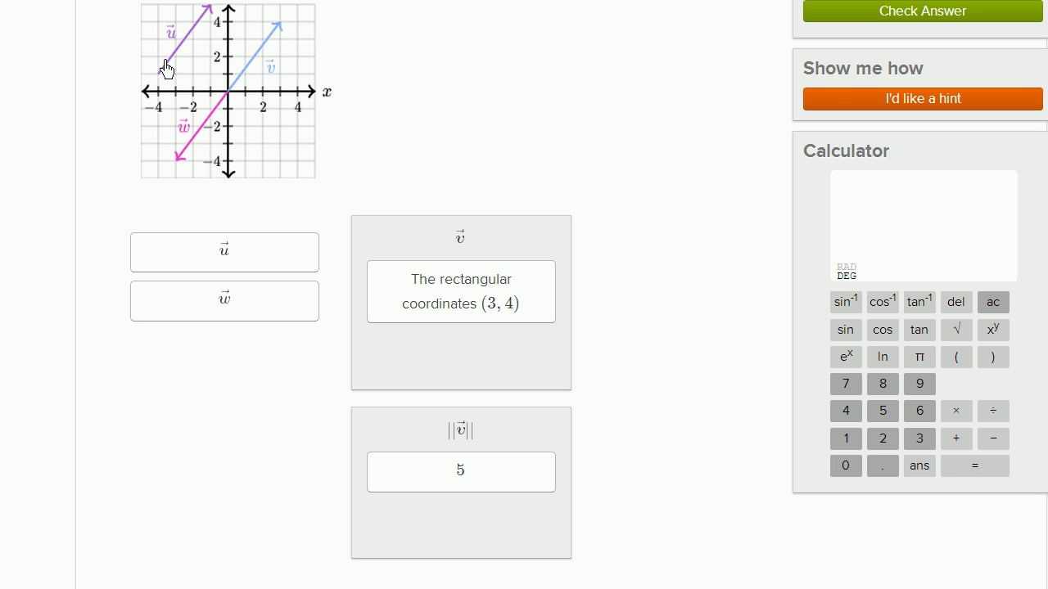
{"action": "mouse_move", "coordinate": [167, 69]}
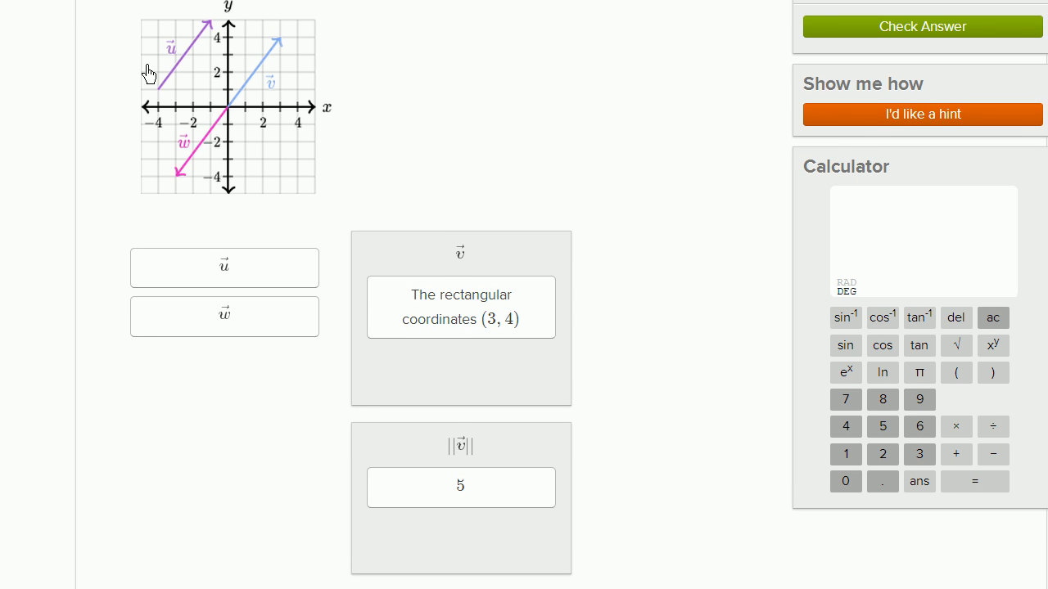
{"action": "mouse_move", "coordinate": [232, 113]}
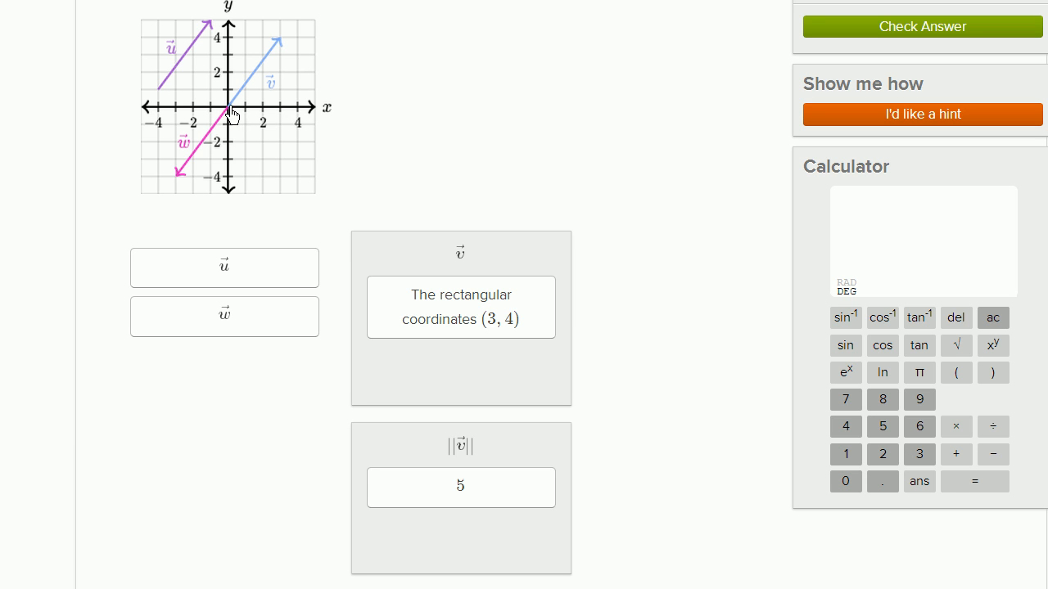
{"action": "mouse_move", "coordinate": [282, 112]}
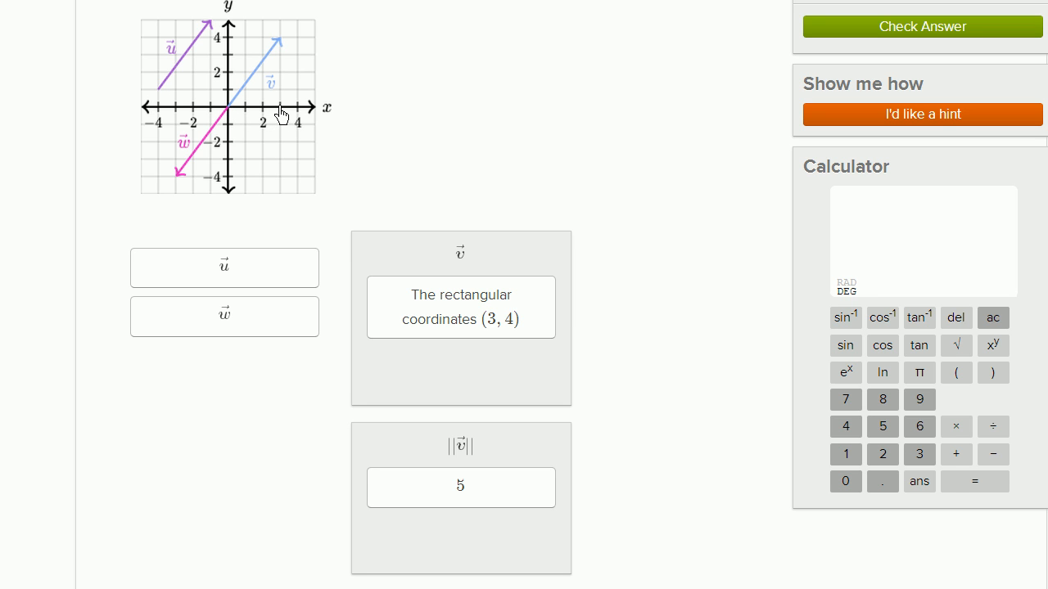
{"action": "mouse_move", "coordinate": [208, 243]}
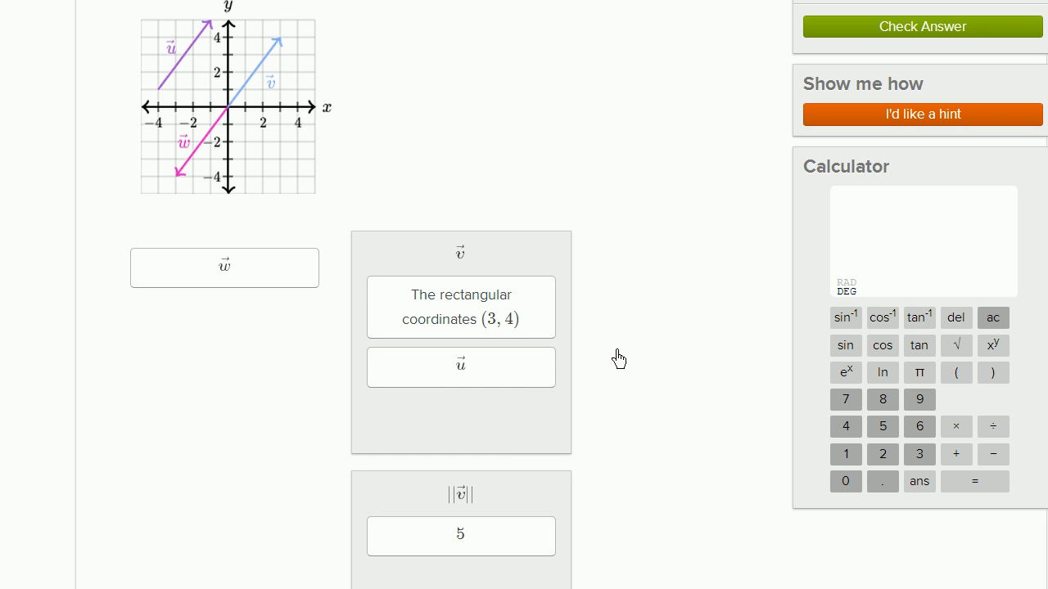
{"action": "mouse_move", "coordinate": [626, 357]}
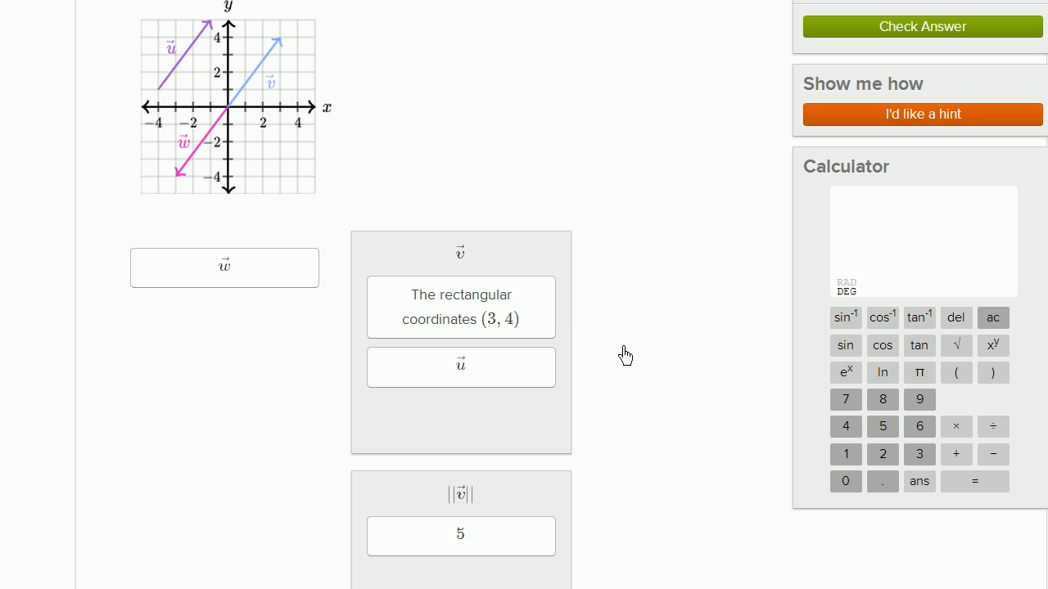
{"action": "mouse_move", "coordinate": [190, 190]}
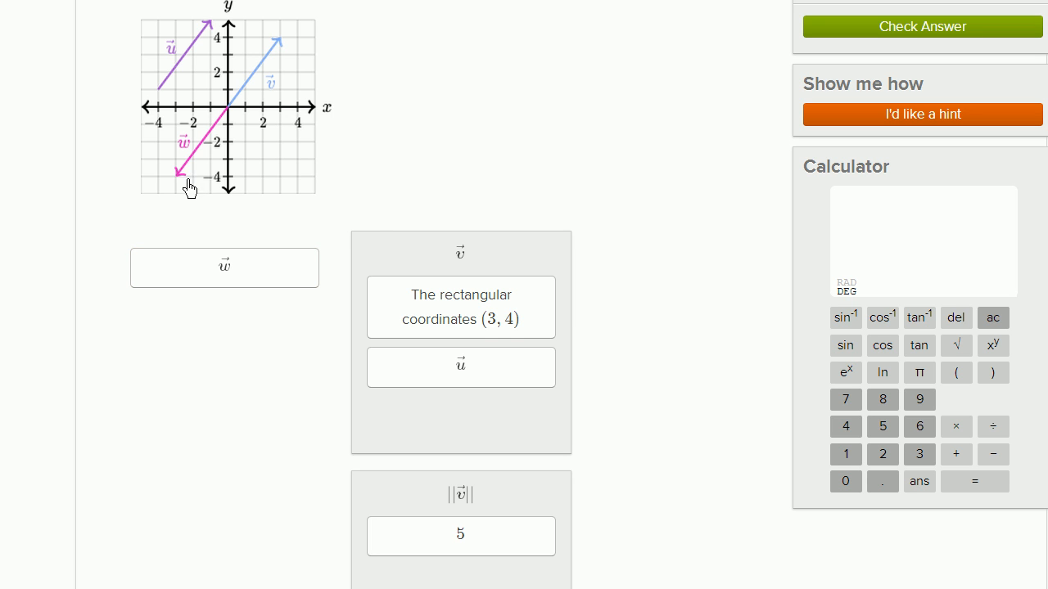
{"action": "mouse_move", "coordinate": [190, 177]}
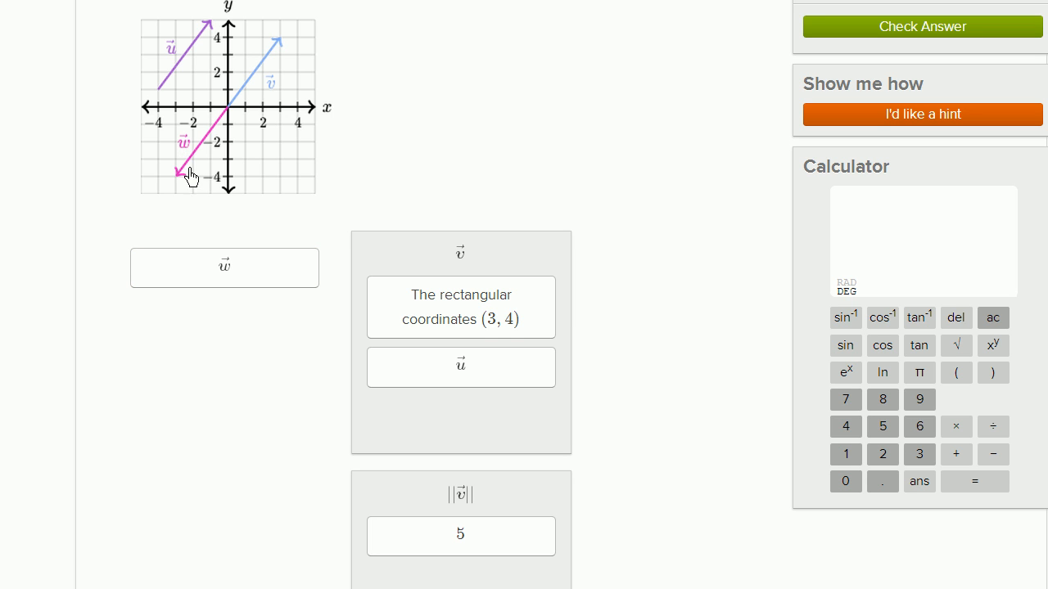
{"action": "mouse_move", "coordinate": [229, 114]}
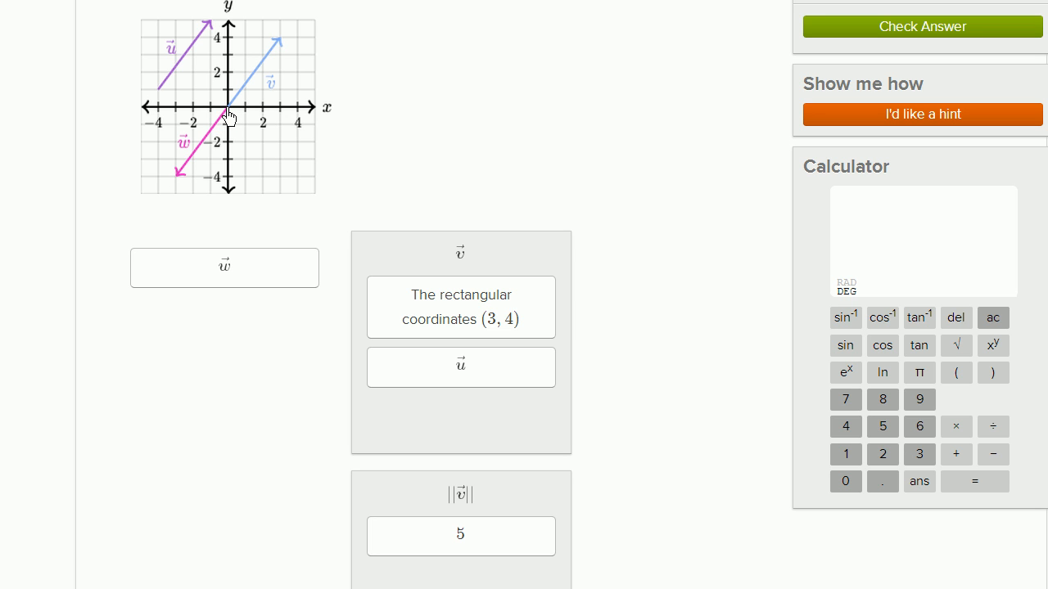
{"action": "mouse_move", "coordinate": [177, 115]}
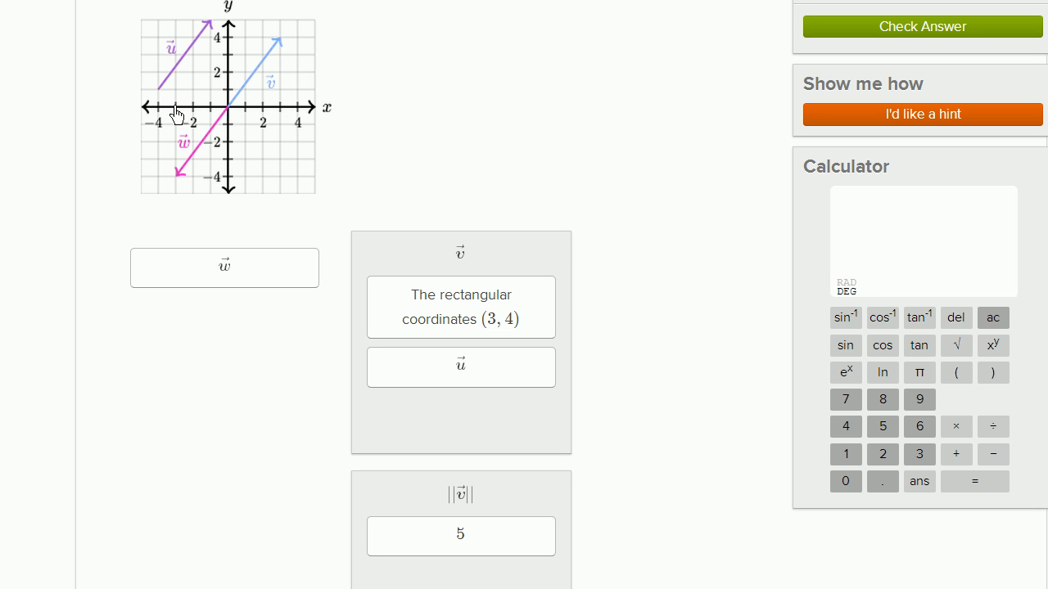
{"action": "mouse_move", "coordinate": [177, 182]}
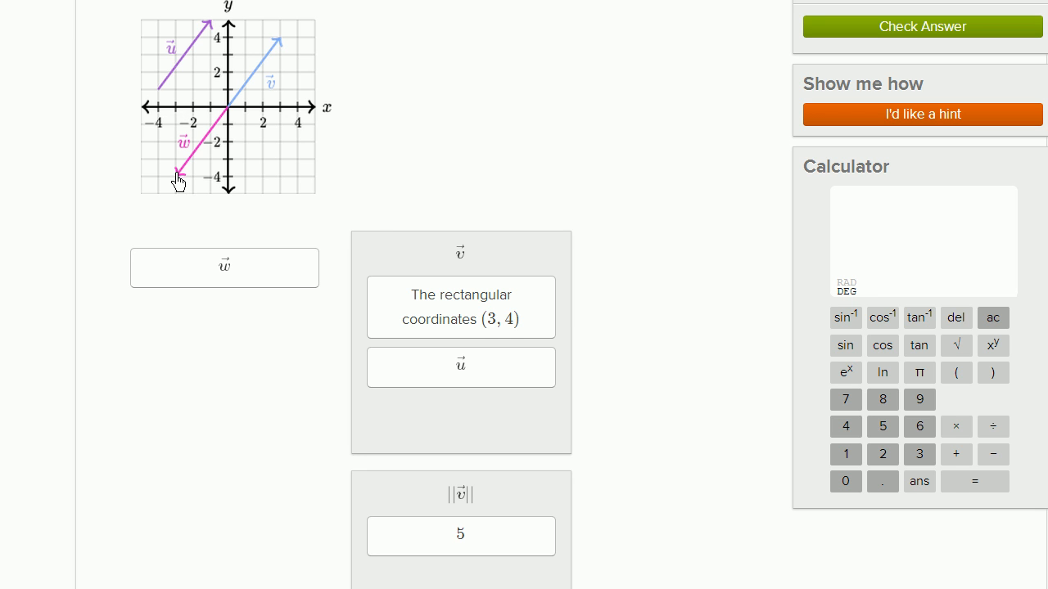
{"action": "mouse_move", "coordinate": [188, 157]}
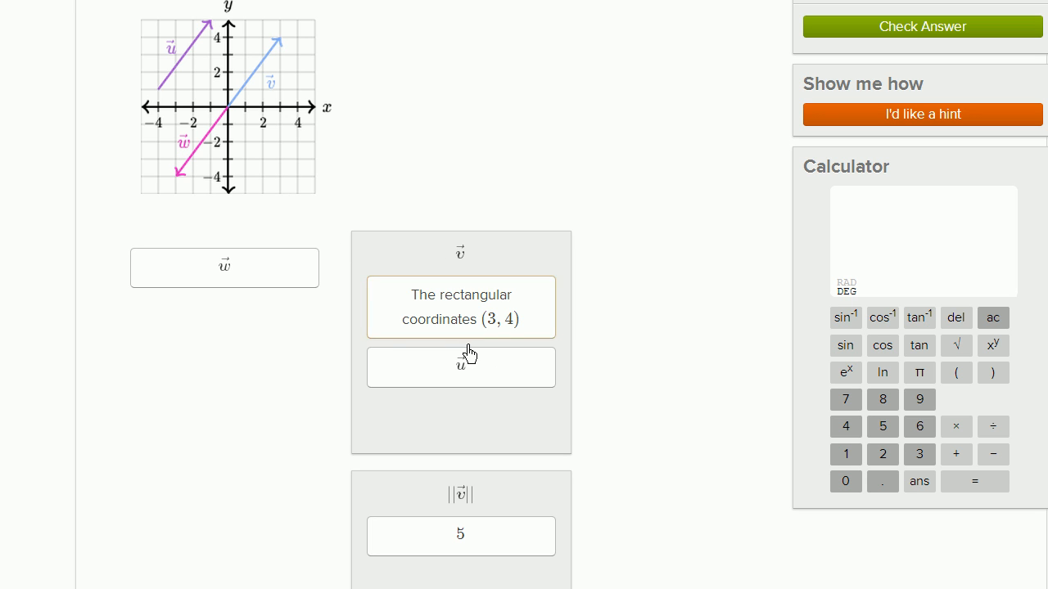
Move the 'u' card into the v drop zone beneath the (3, 4) card
{"action": "left_click", "coordinate": [223, 269]}
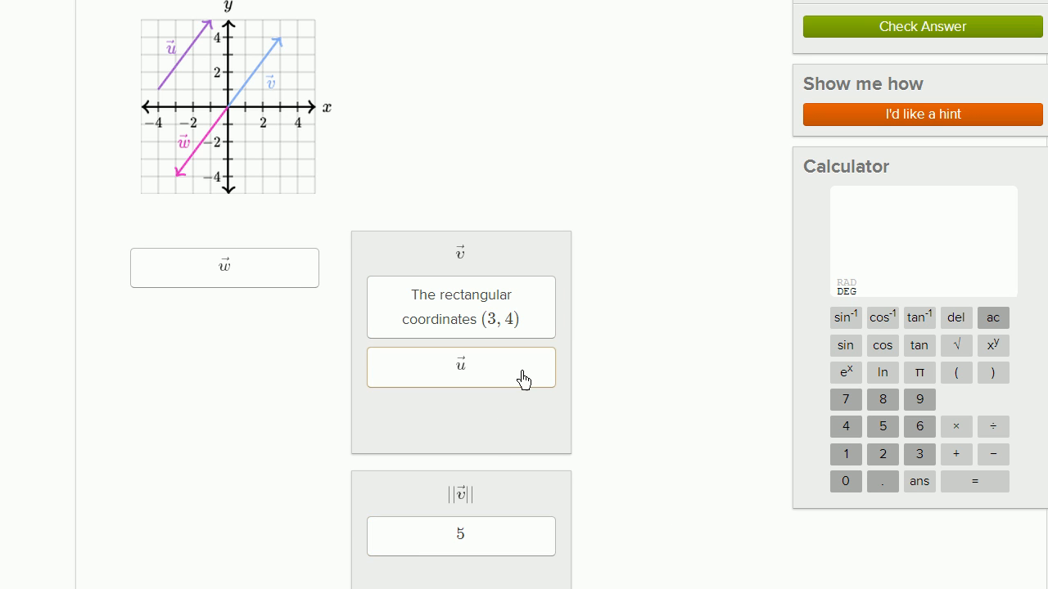
Check the answer so the vector sorting is marked correct
{"action": "left_click", "coordinate": [921, 26]}
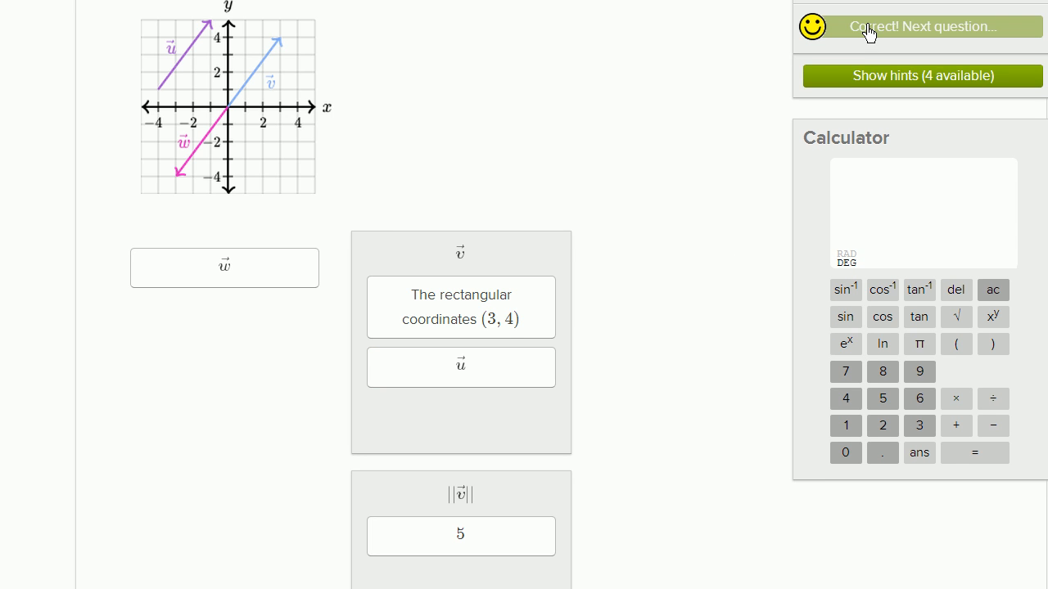